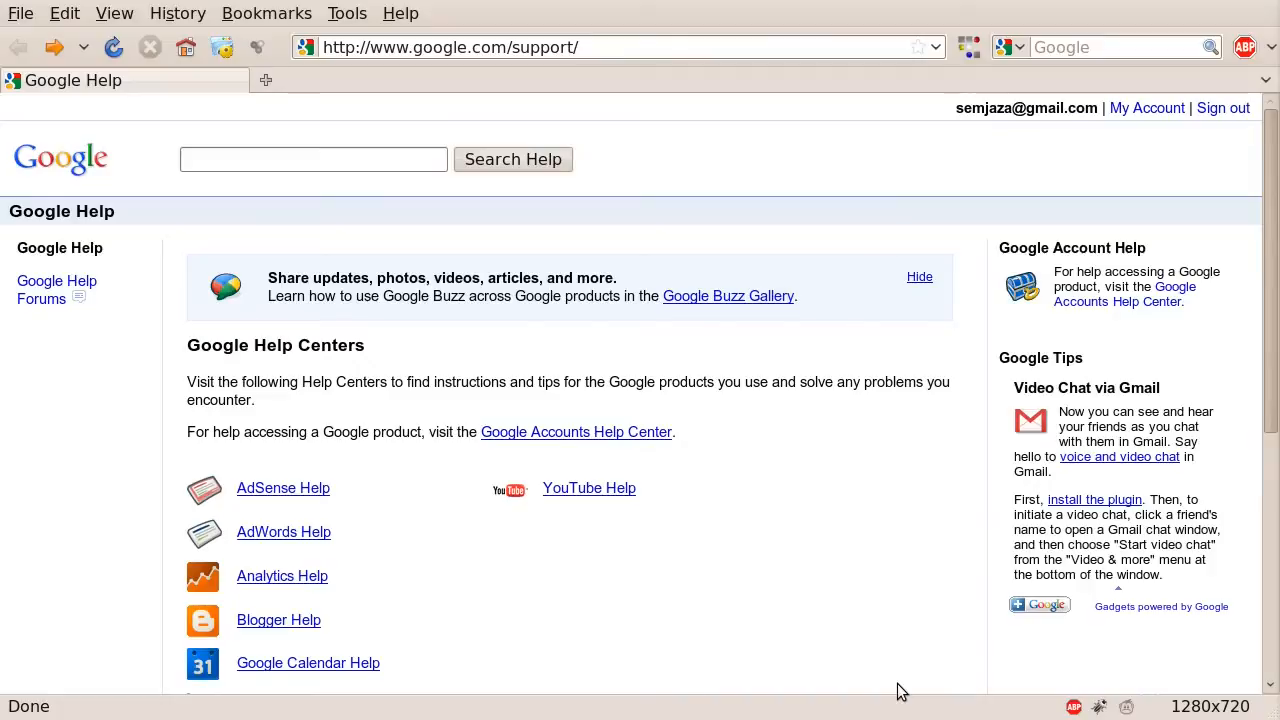
mouse_move(920, 632)
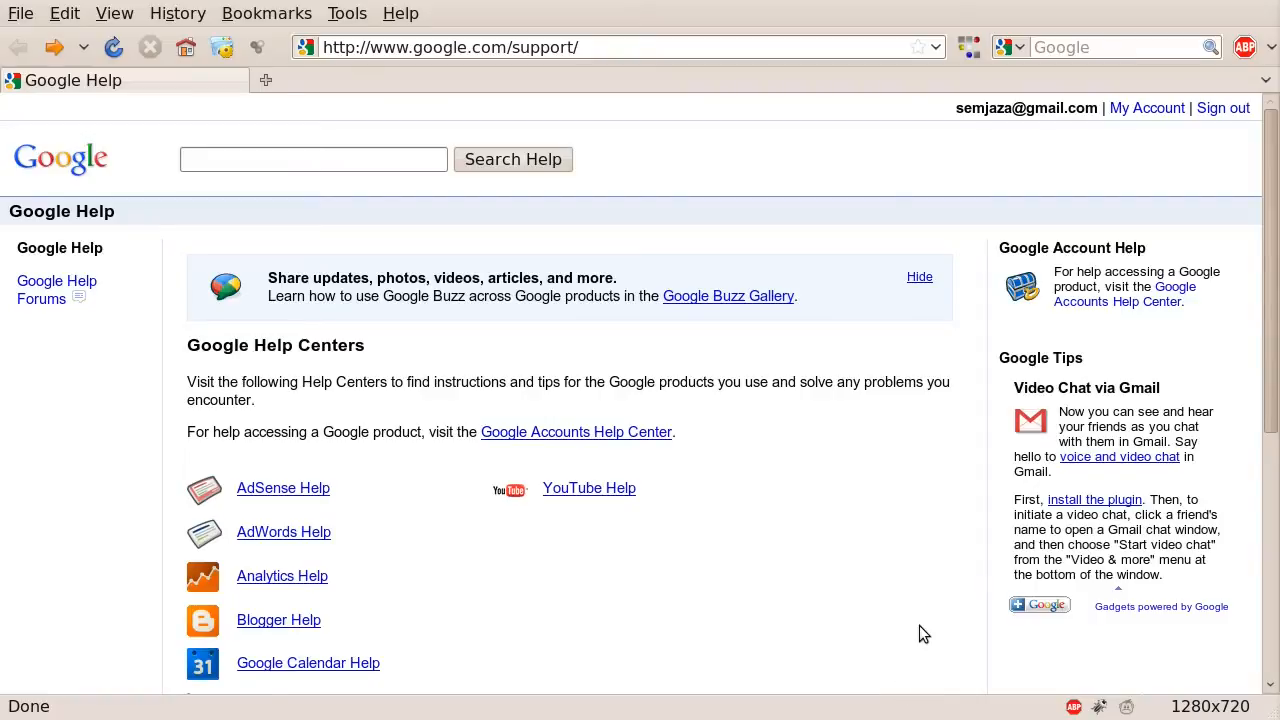
mouse_move(360, 88)
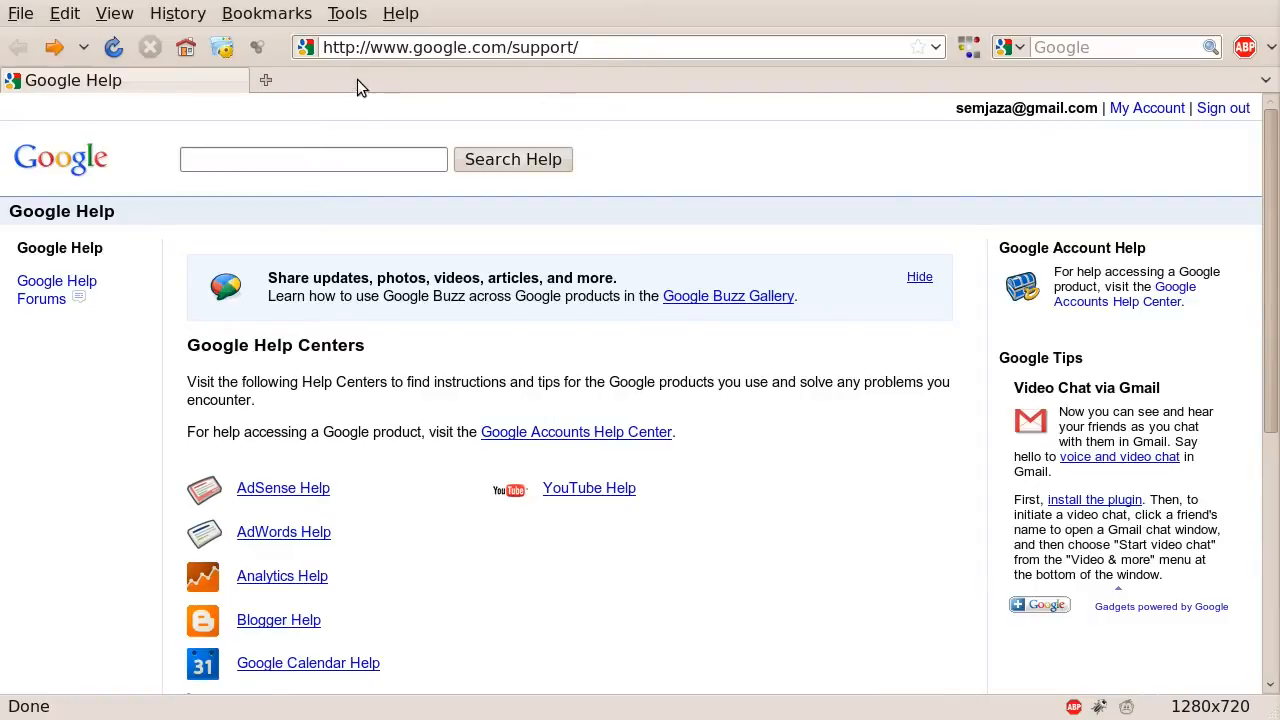
mouse_move(670, 216)
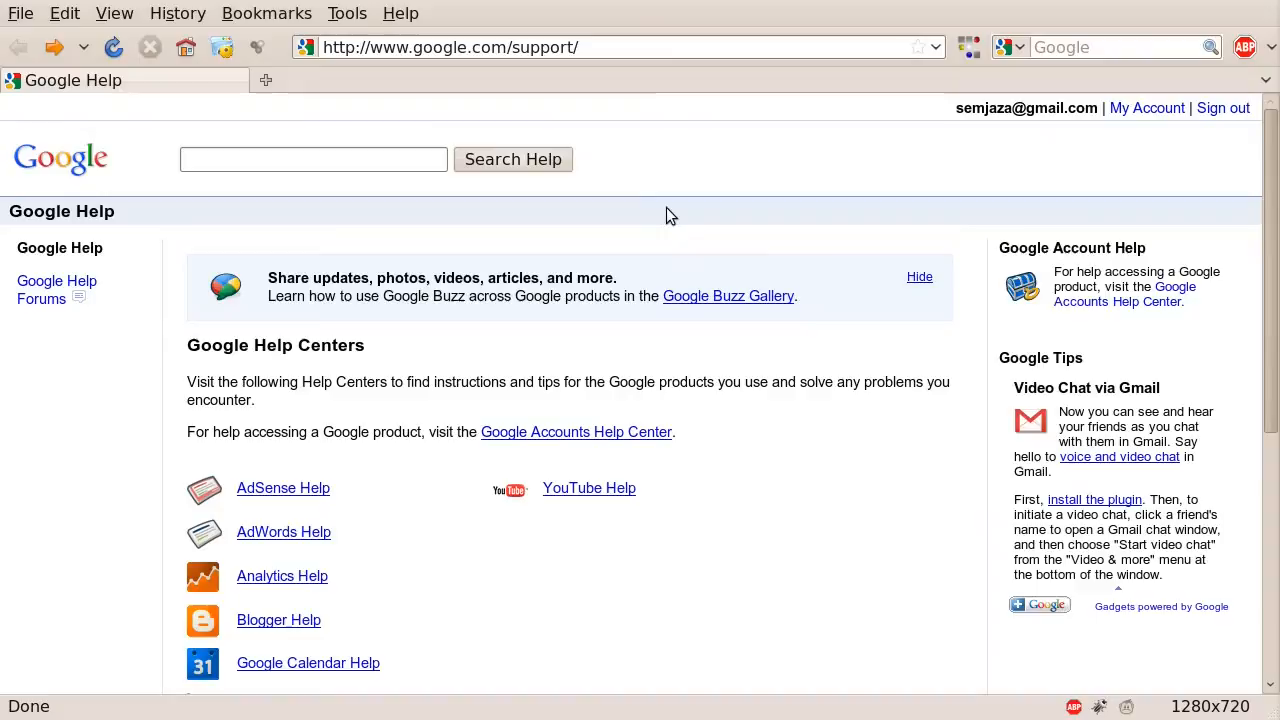
mouse_move(680, 192)
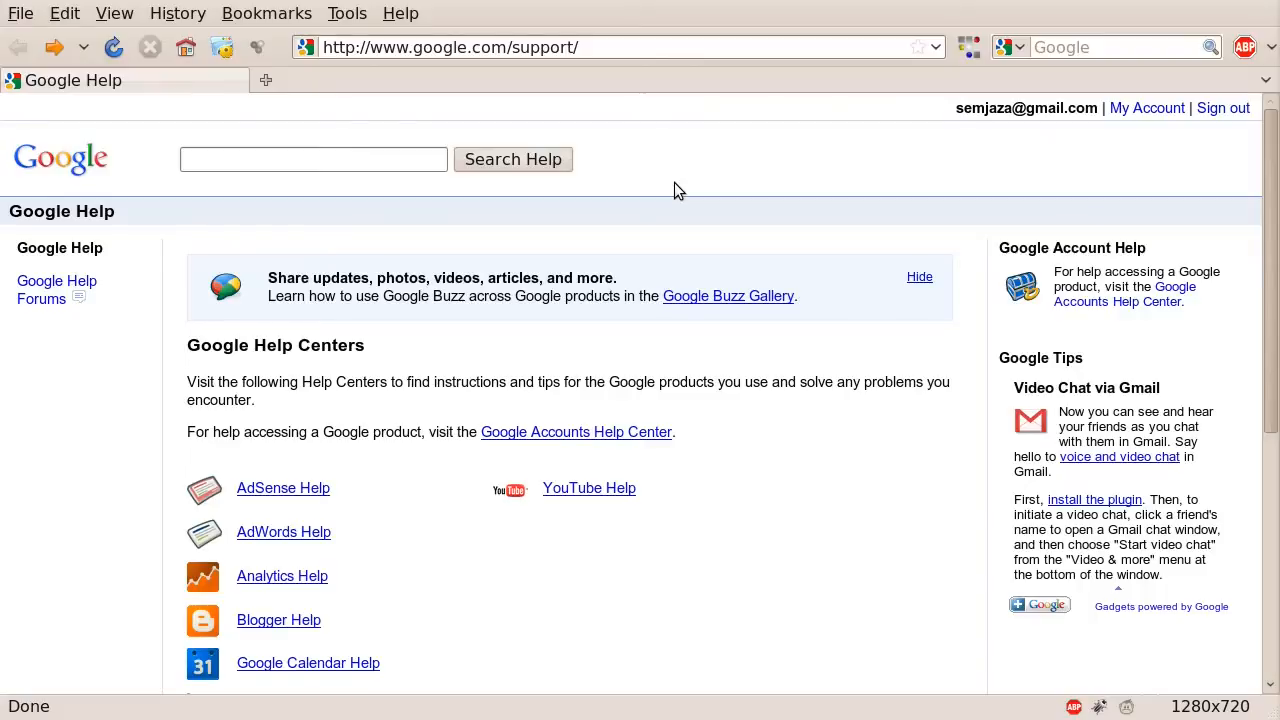
mouse_move(600, 80)
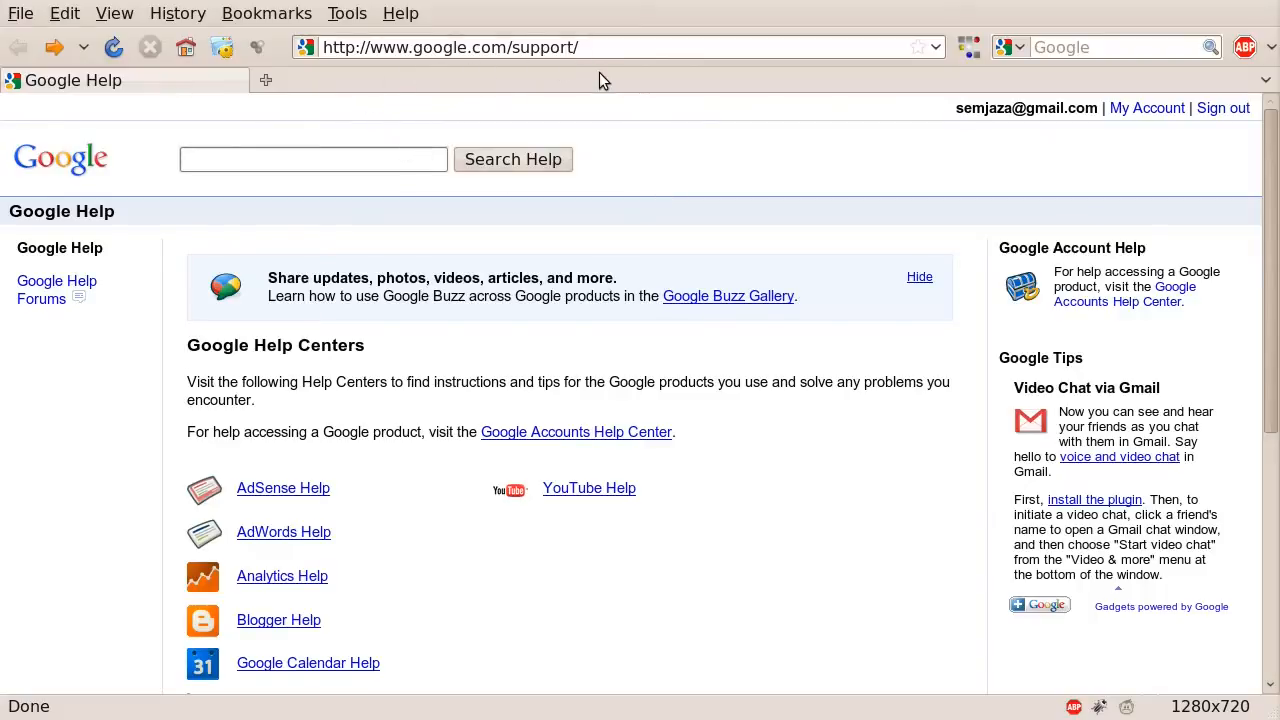
mouse_move(390, 590)
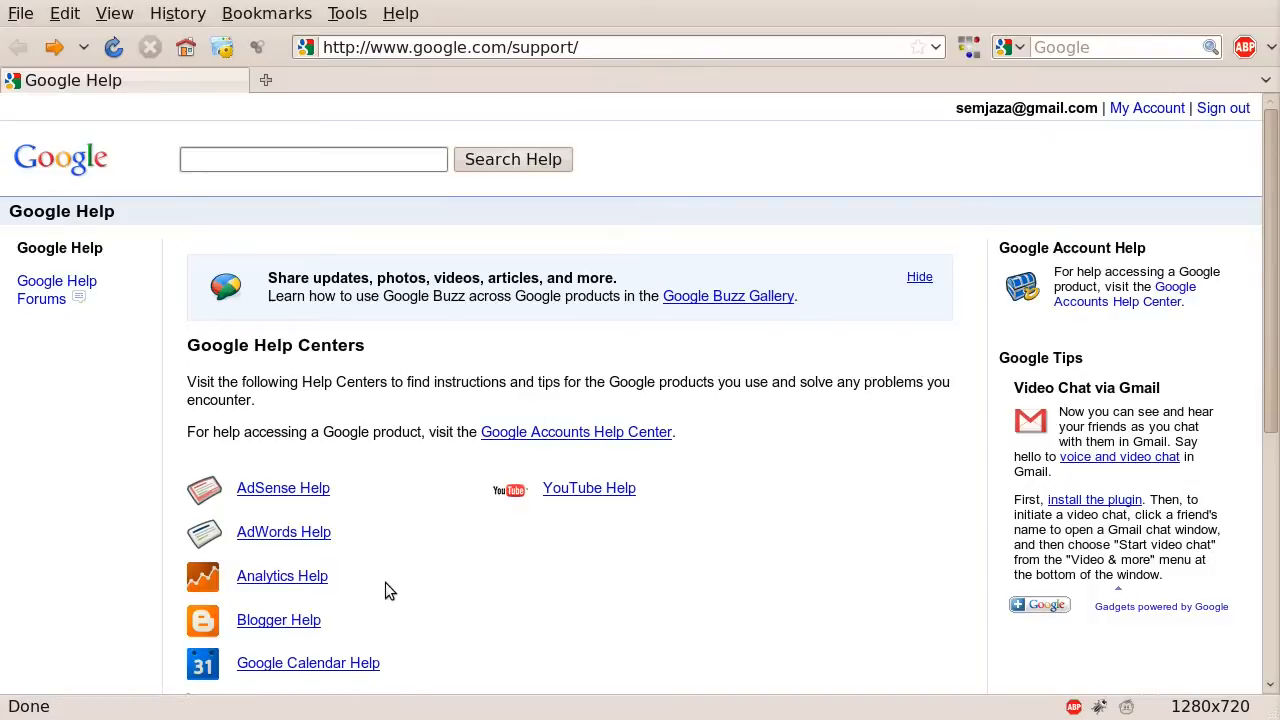
mouse_move(282, 576)
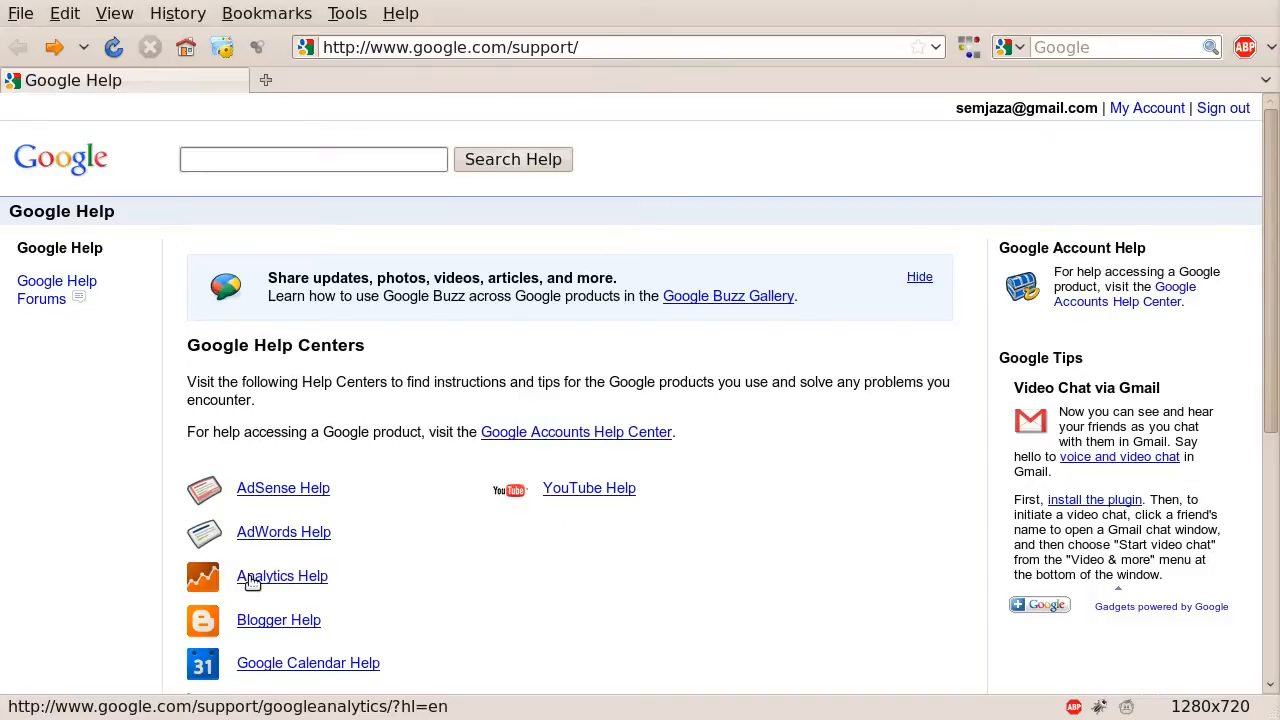
Step: Load the Analytics help center and reveal its Getting Started and Tracking central topics
click(282, 576)
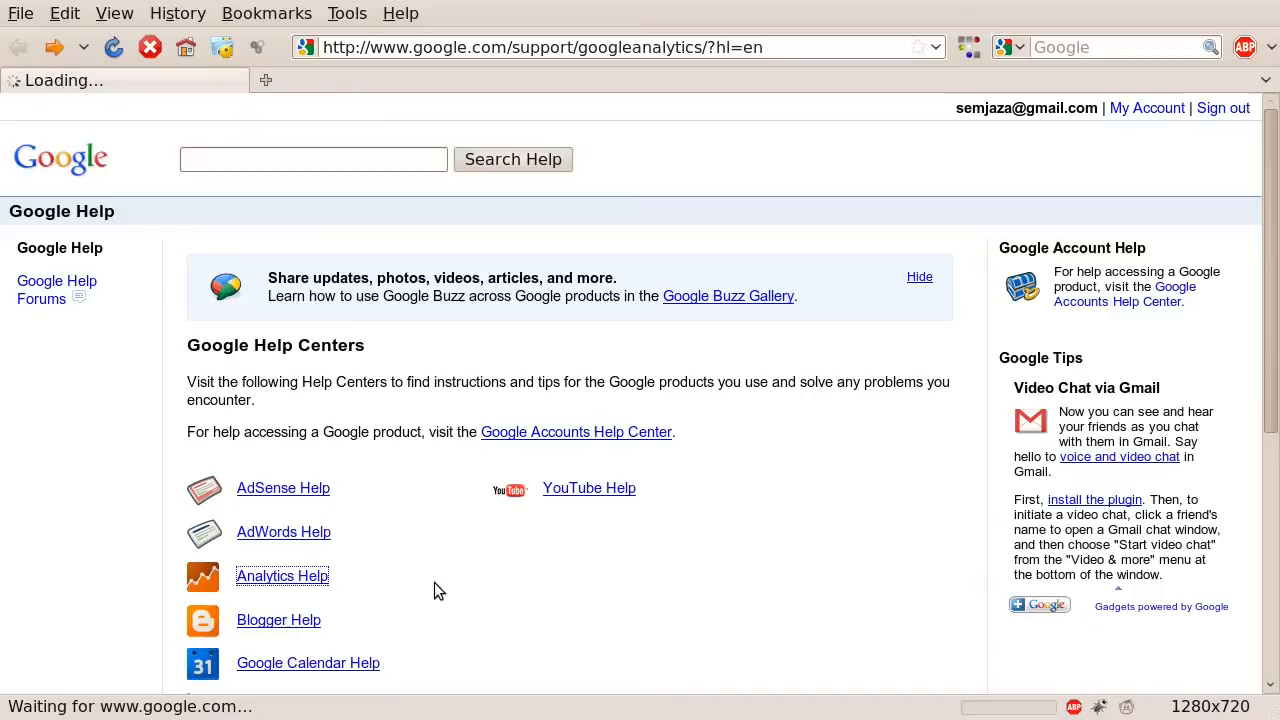
click(282, 576)
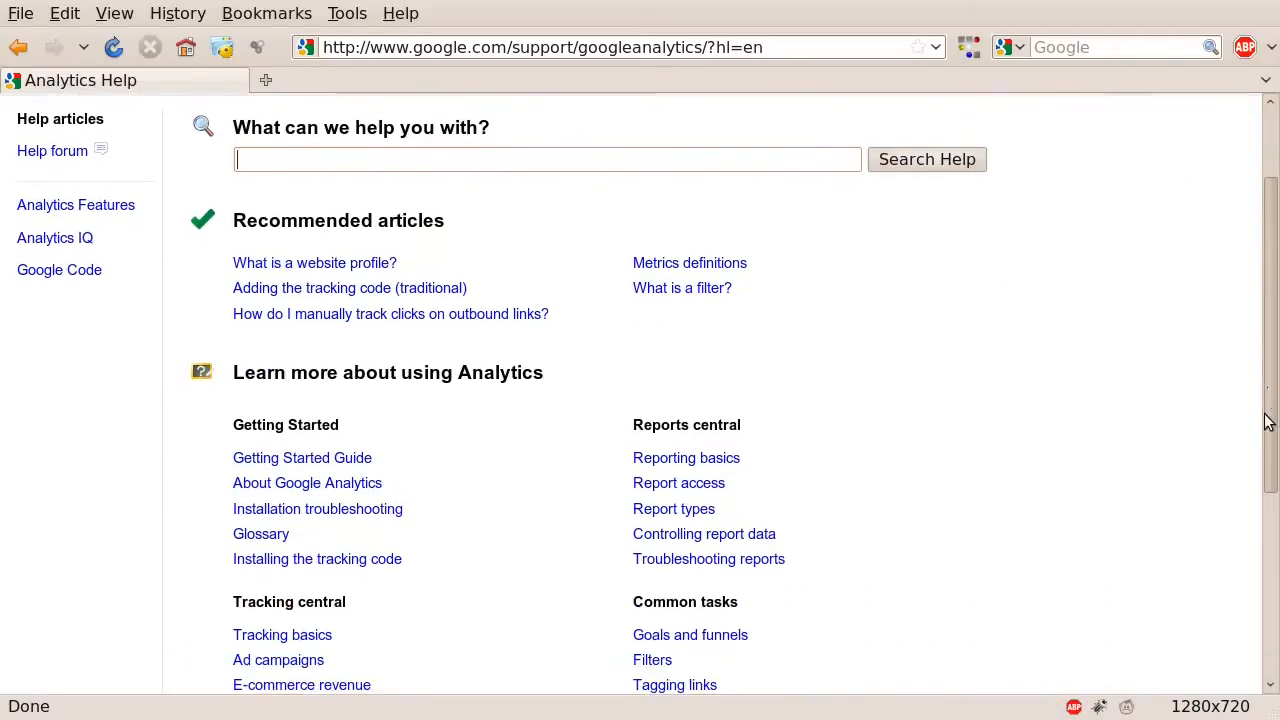
scroll(down, 3)
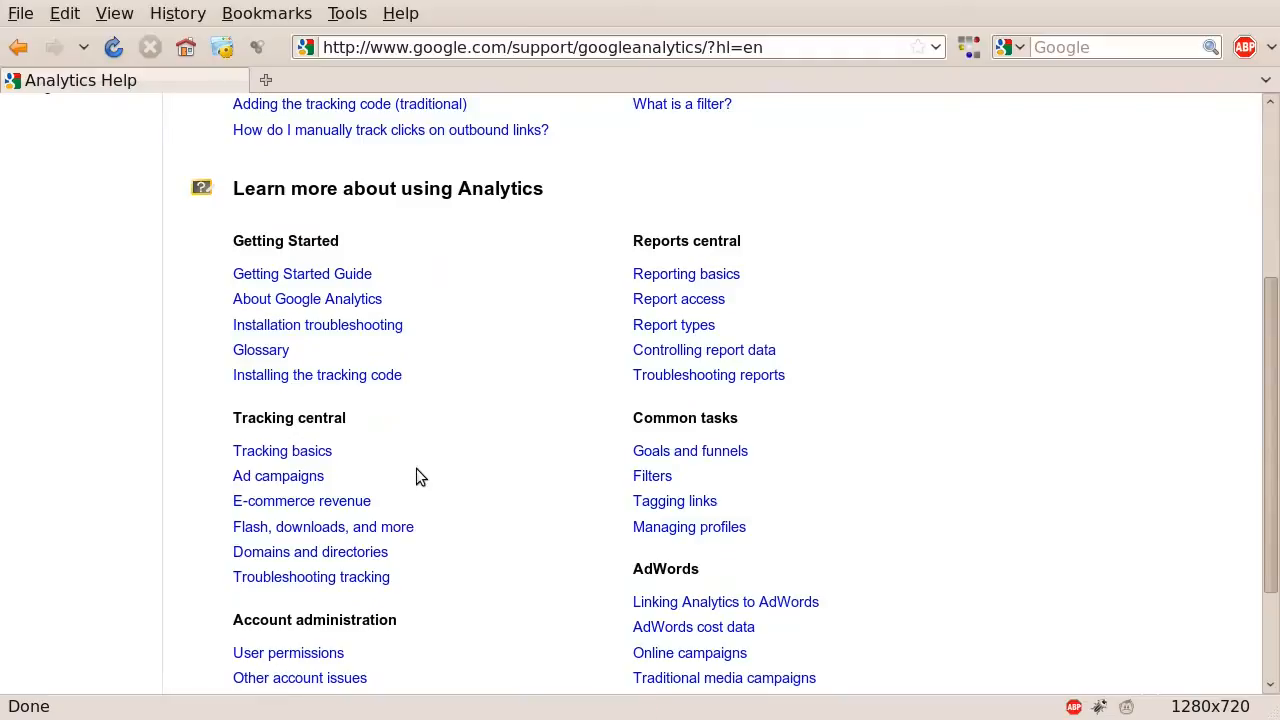
mouse_move(388, 456)
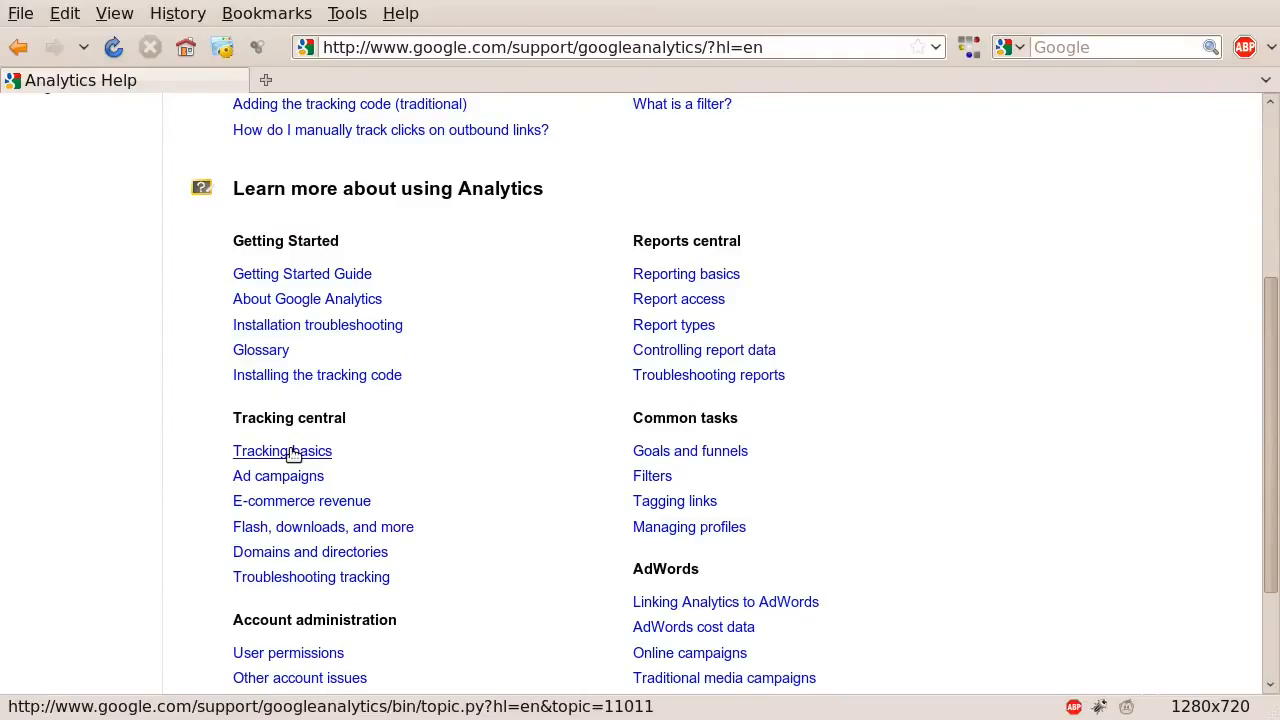
Step: Enter the Tracking basics topic and start the Tool: URL Builder article loading
click(282, 452)
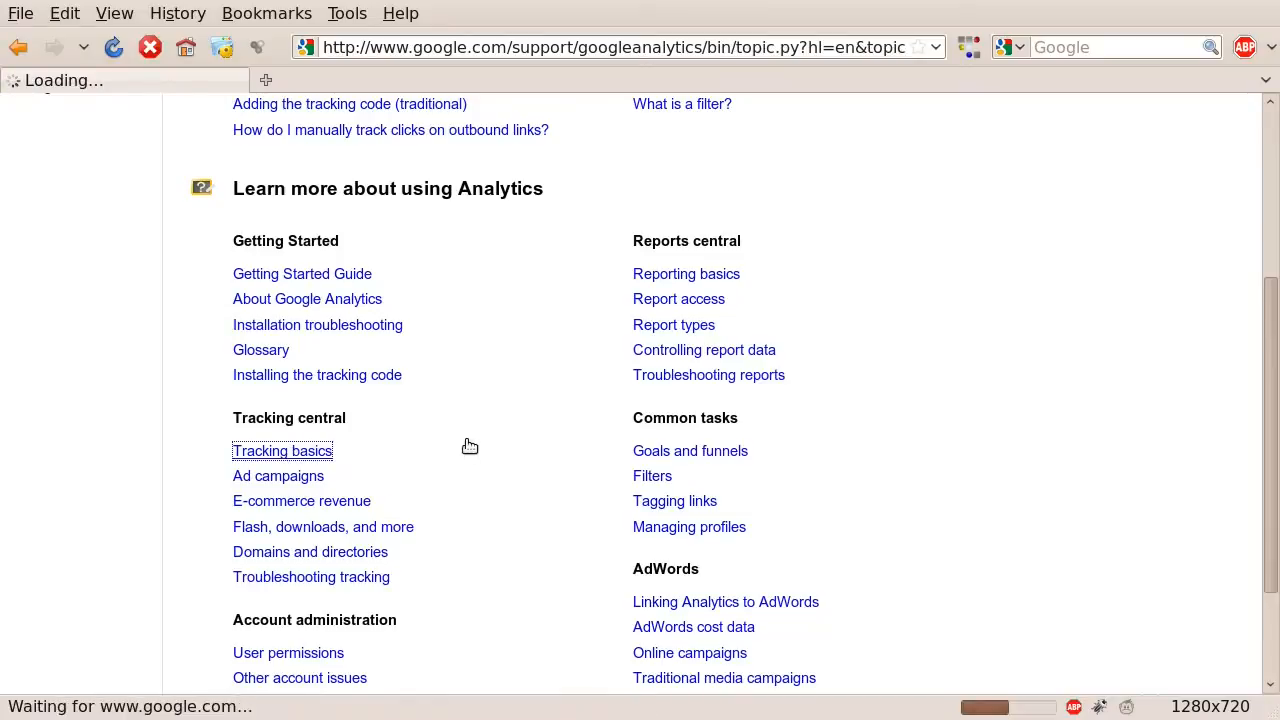
click(282, 452)
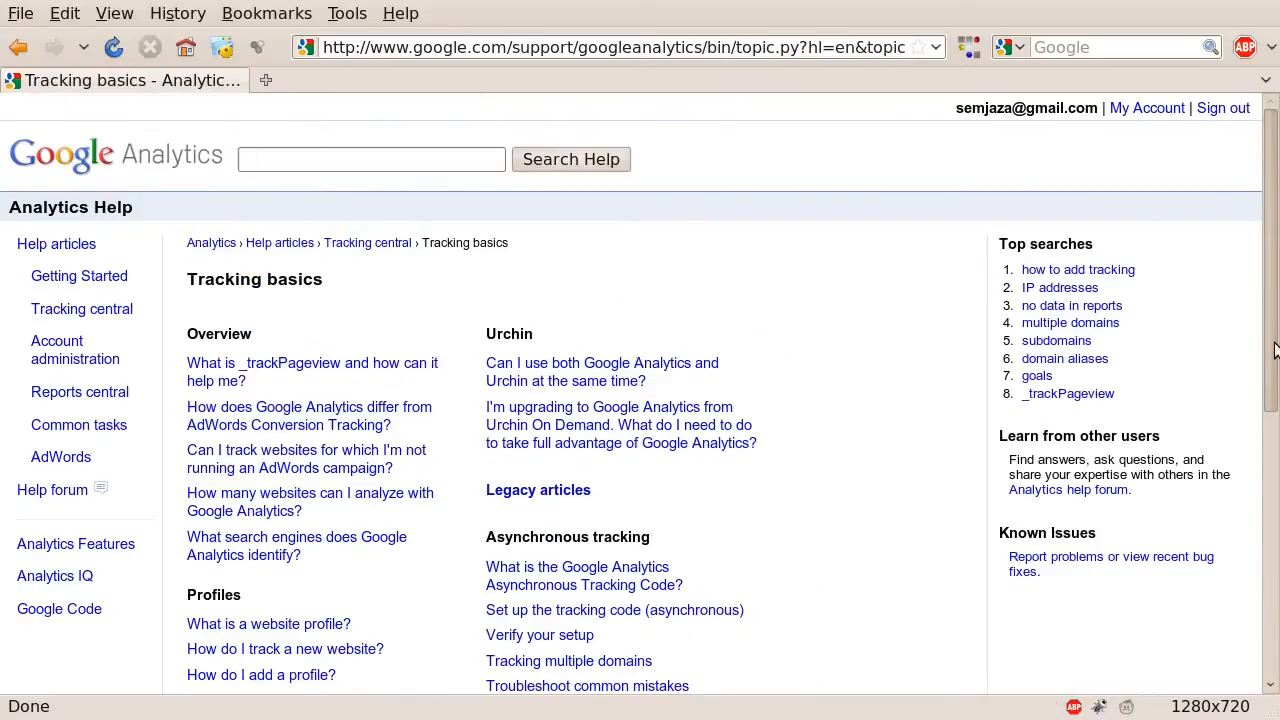
scroll(down, 3)
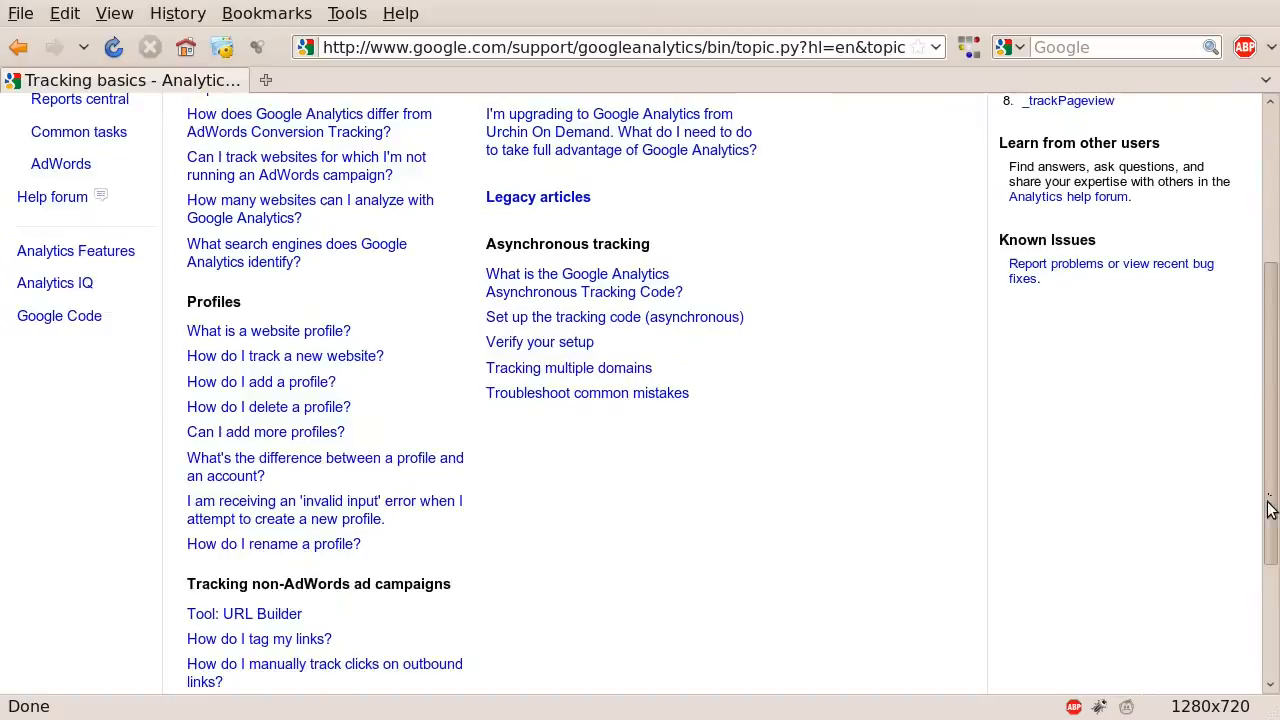
scroll(down, 3)
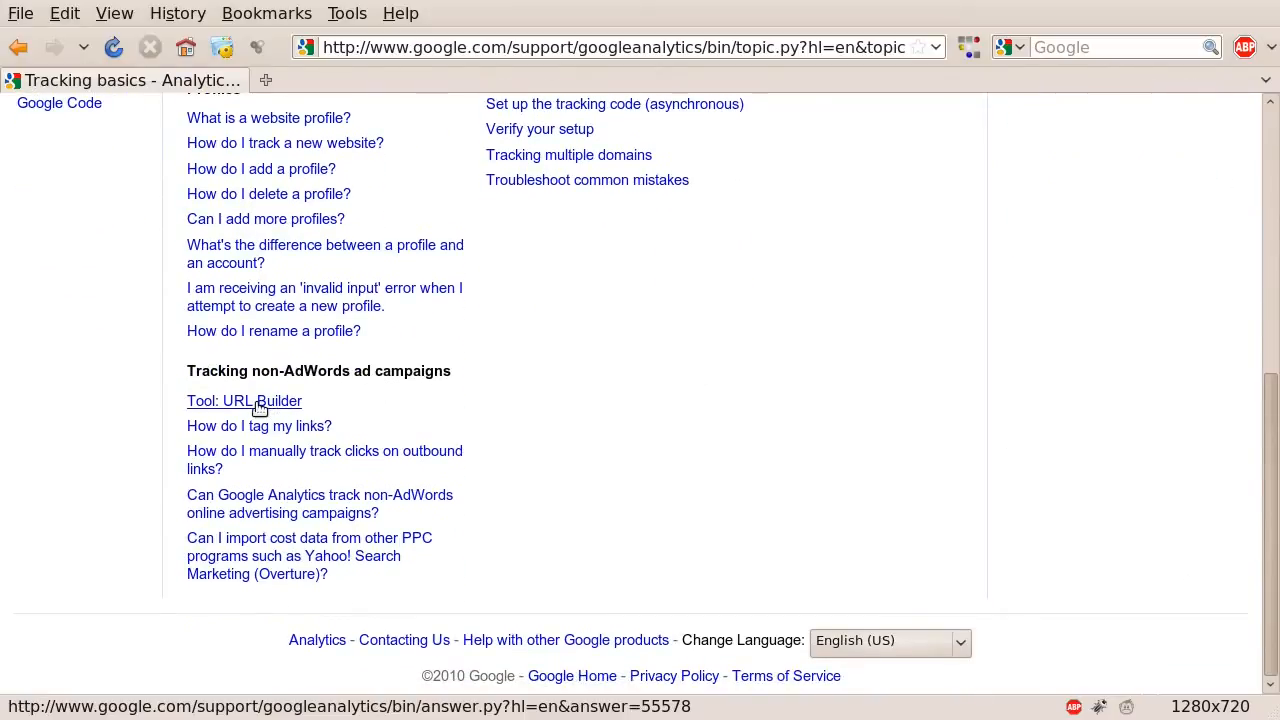
click(244, 400)
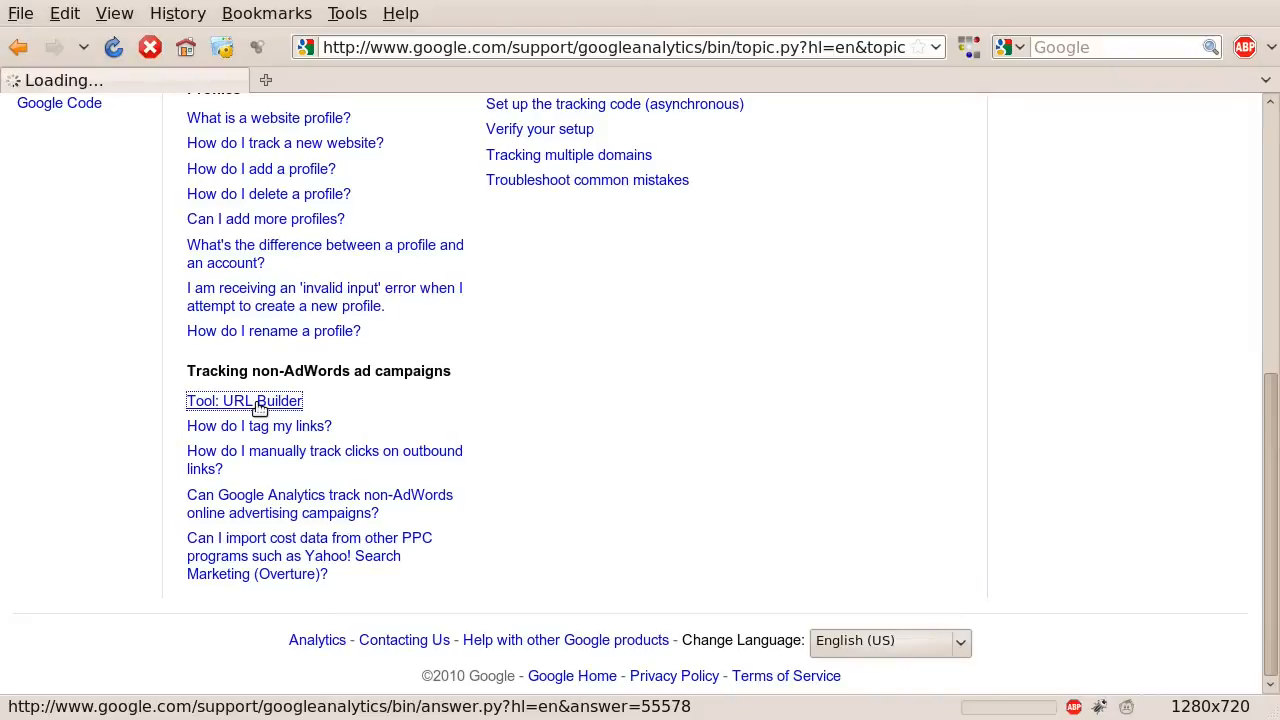
Step: Bring the URL Builder's empty Step 1 website and Step 2 campaign fields into view
click(244, 400)
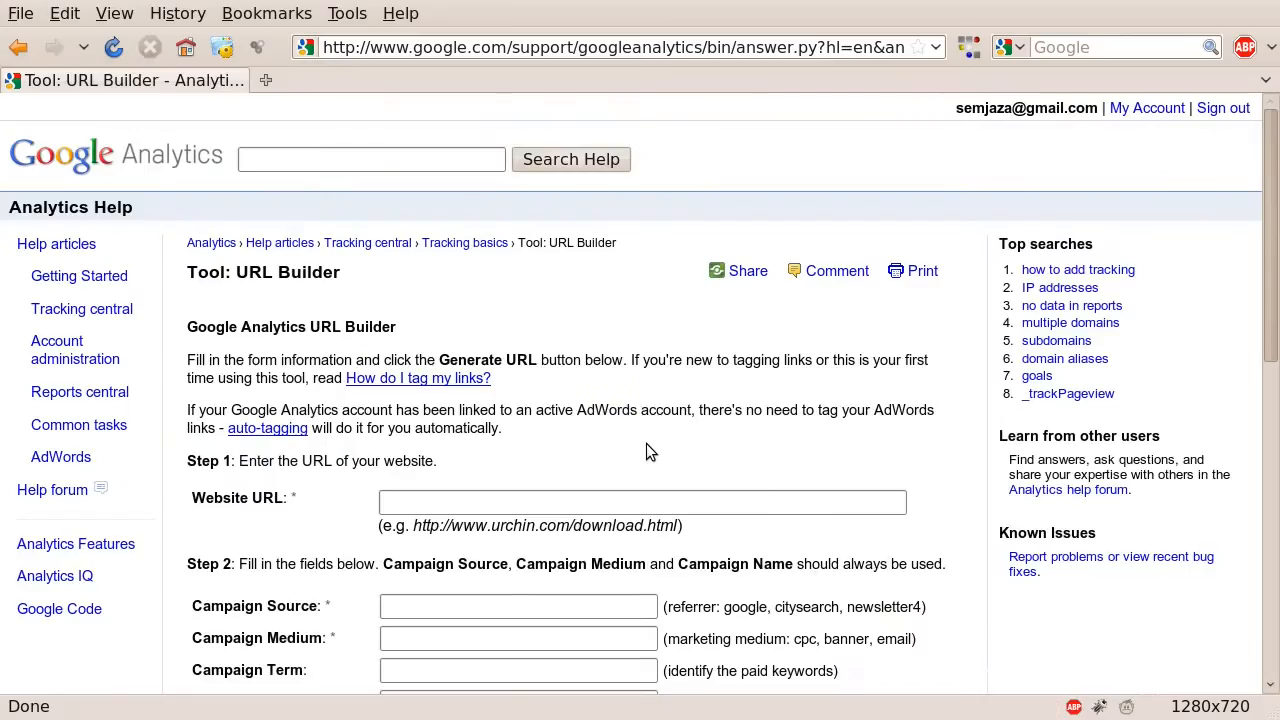
mouse_move(680, 444)
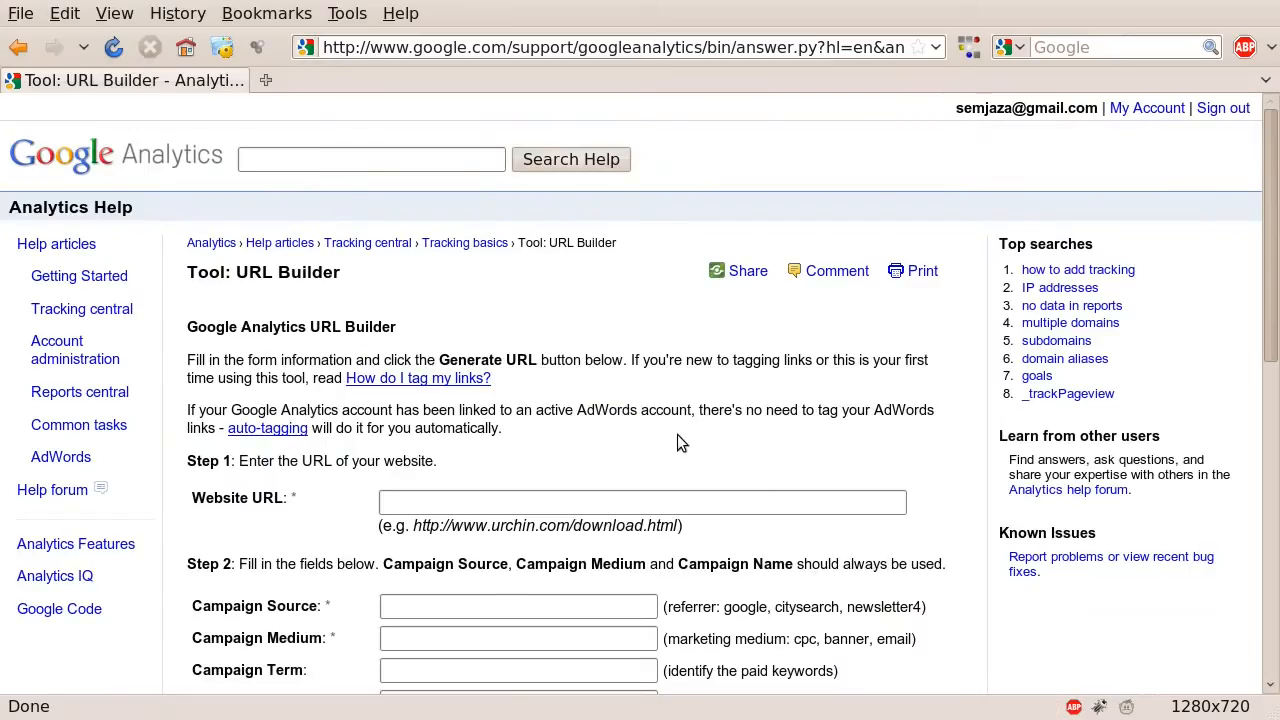
mouse_move(1064, 360)
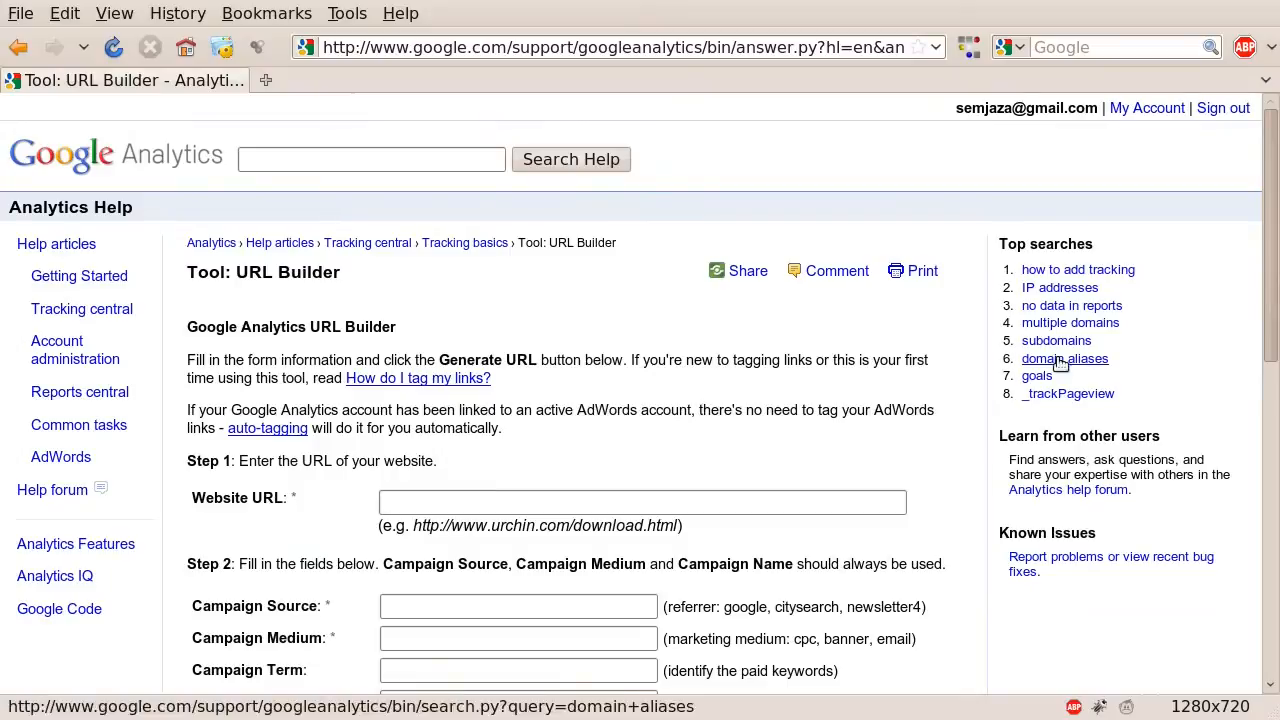
scroll(down, 3)
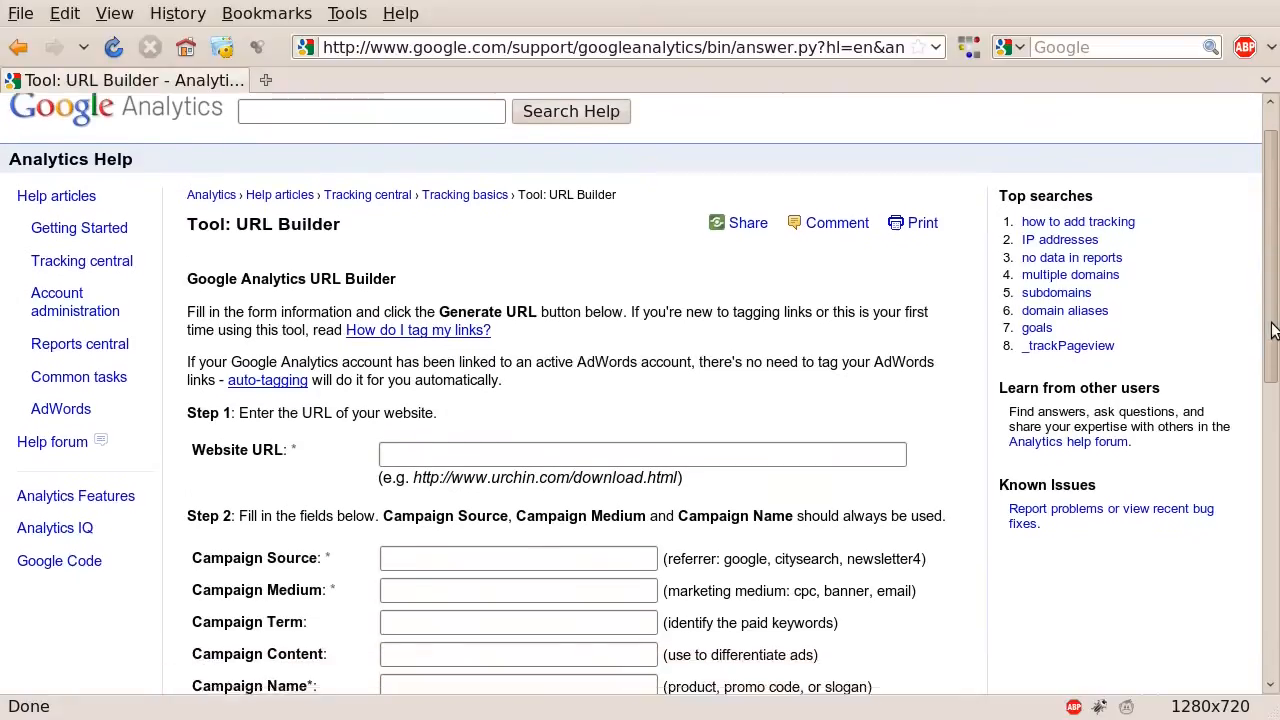
scroll(down, 3)
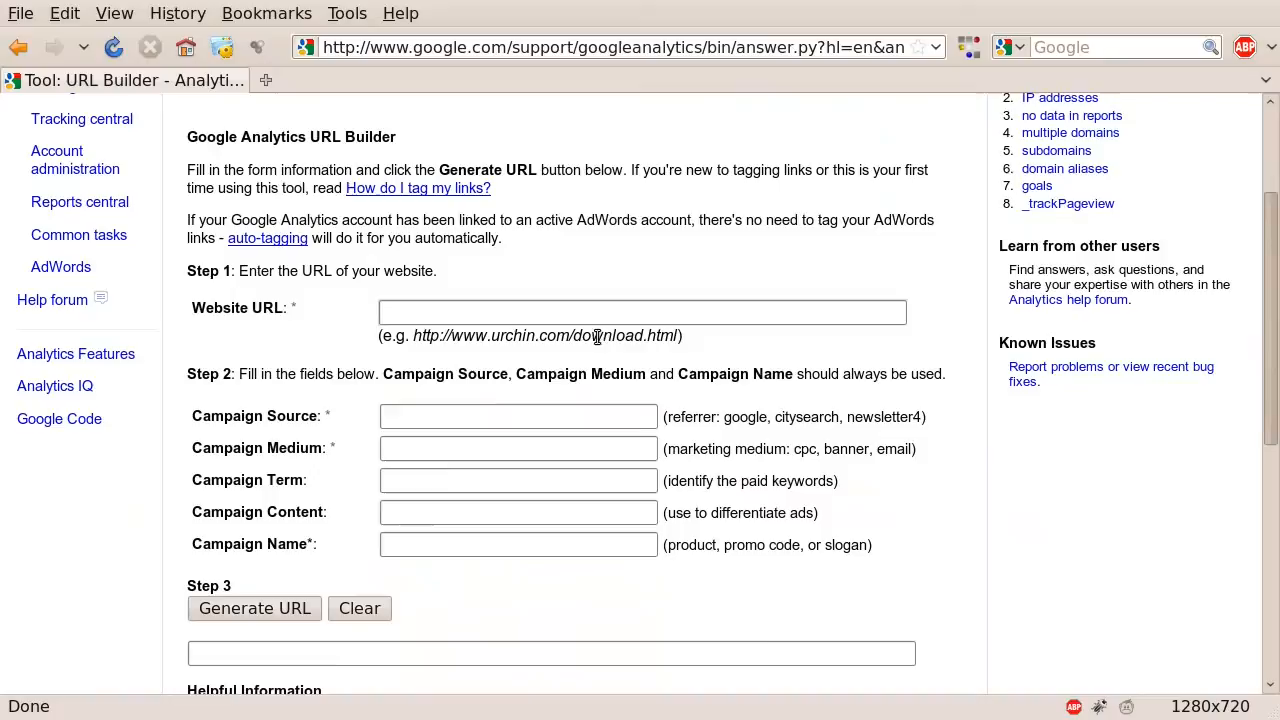
text(http://)
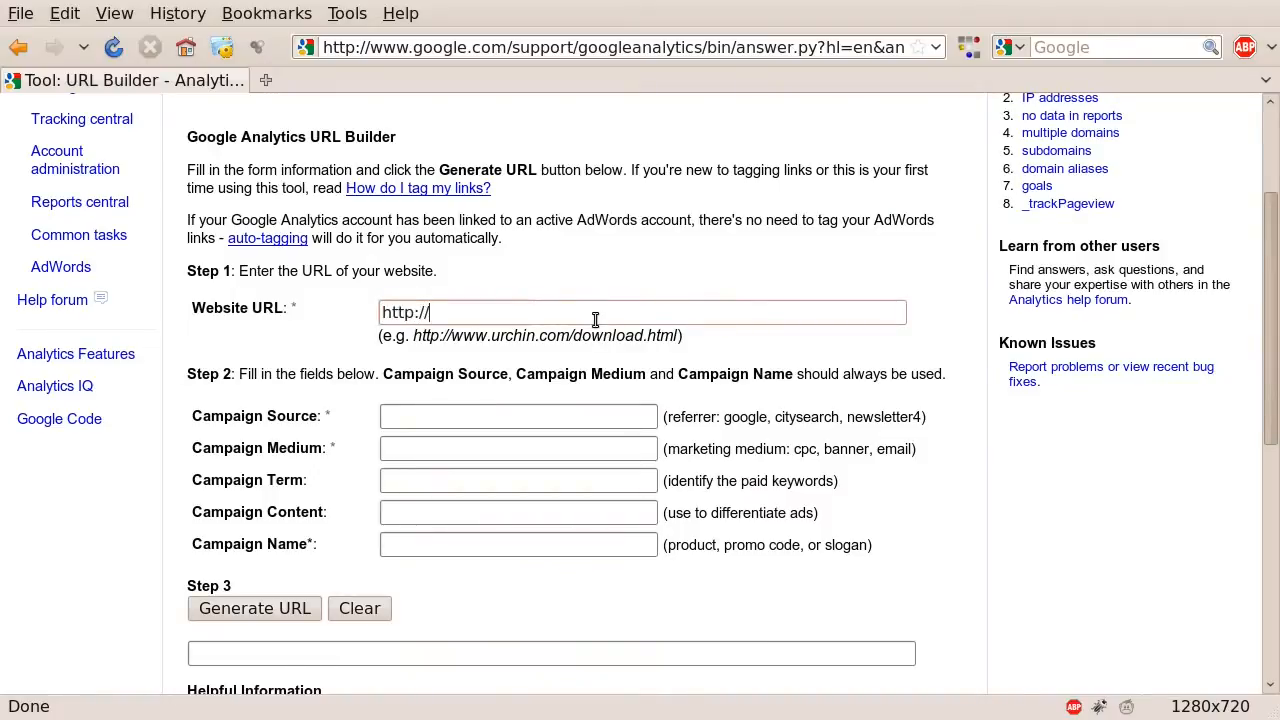
text(how)
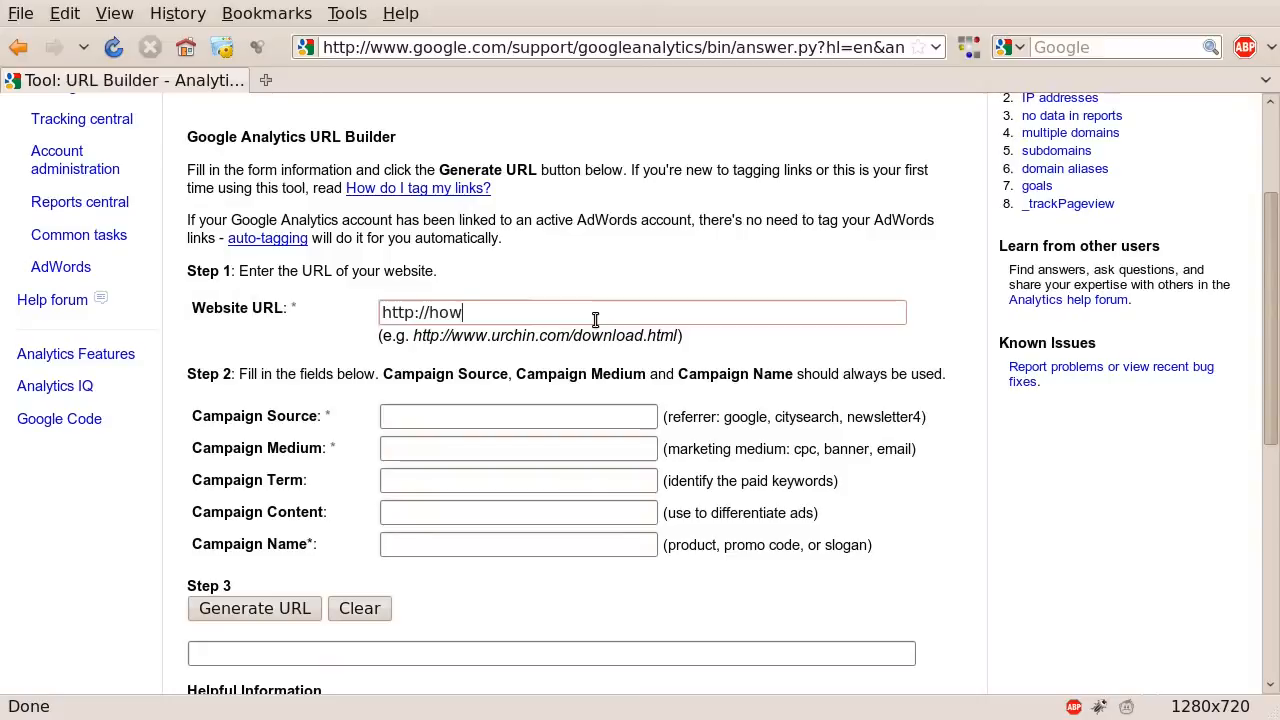
text(tophil.)
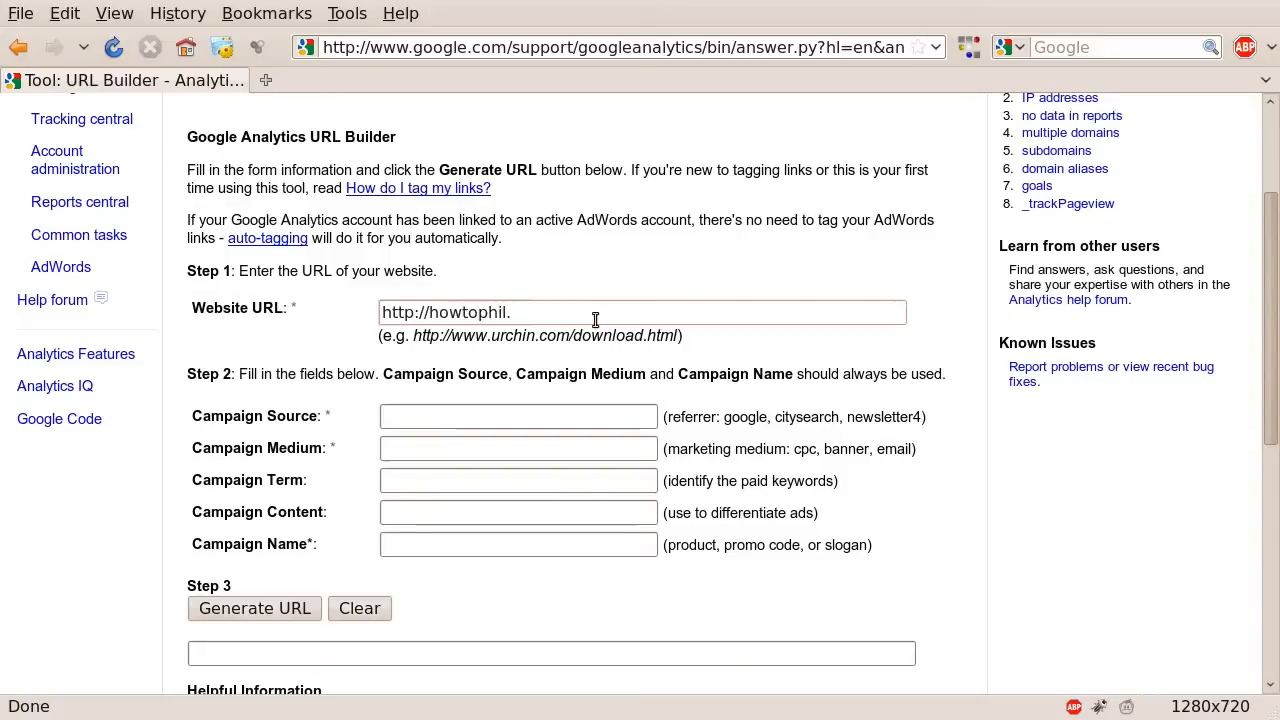
text(.com)
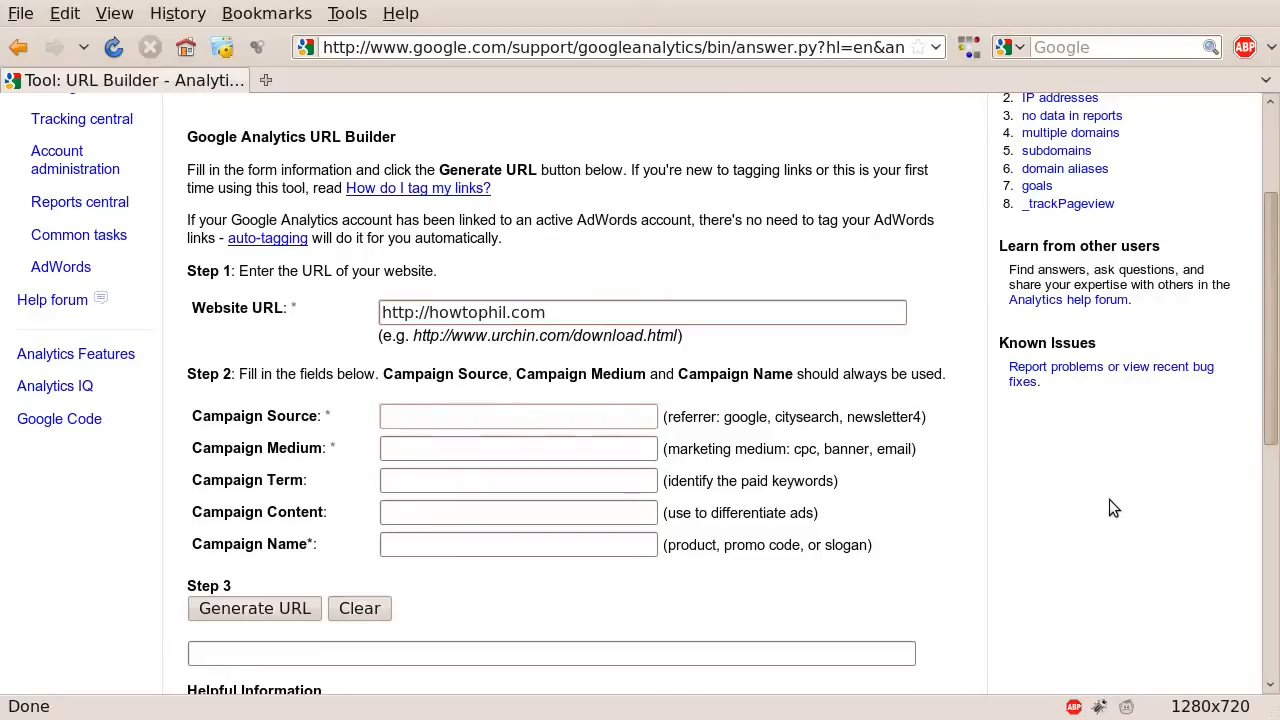
Step: Enter campaign source Orange_banner, medium banner, and begin the name HowtoPhilBanners
text(O)
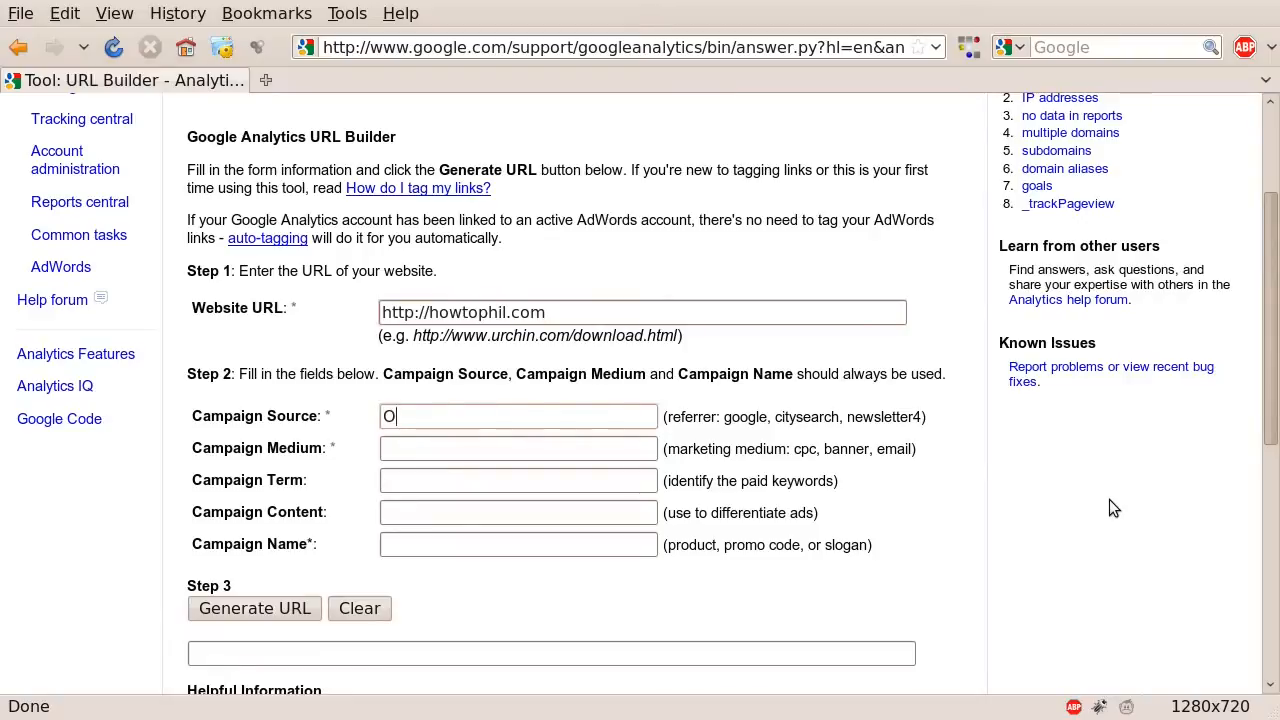
text(range)
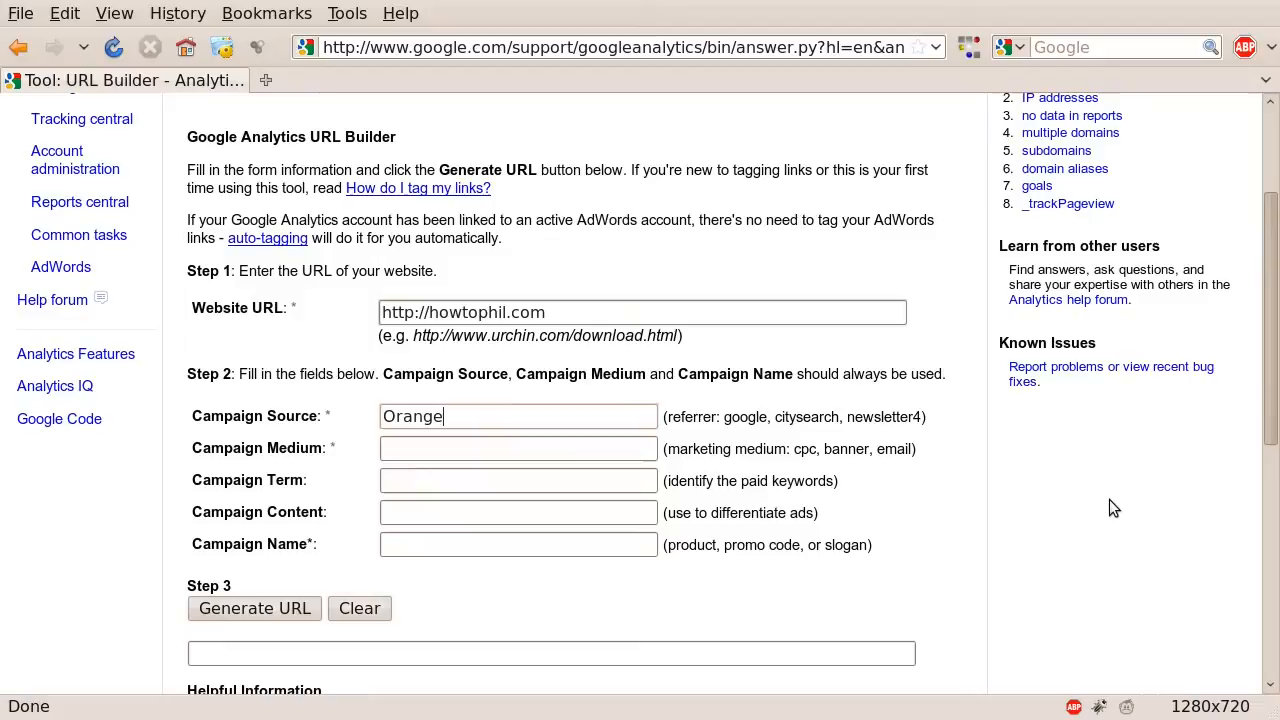
text(_banng)
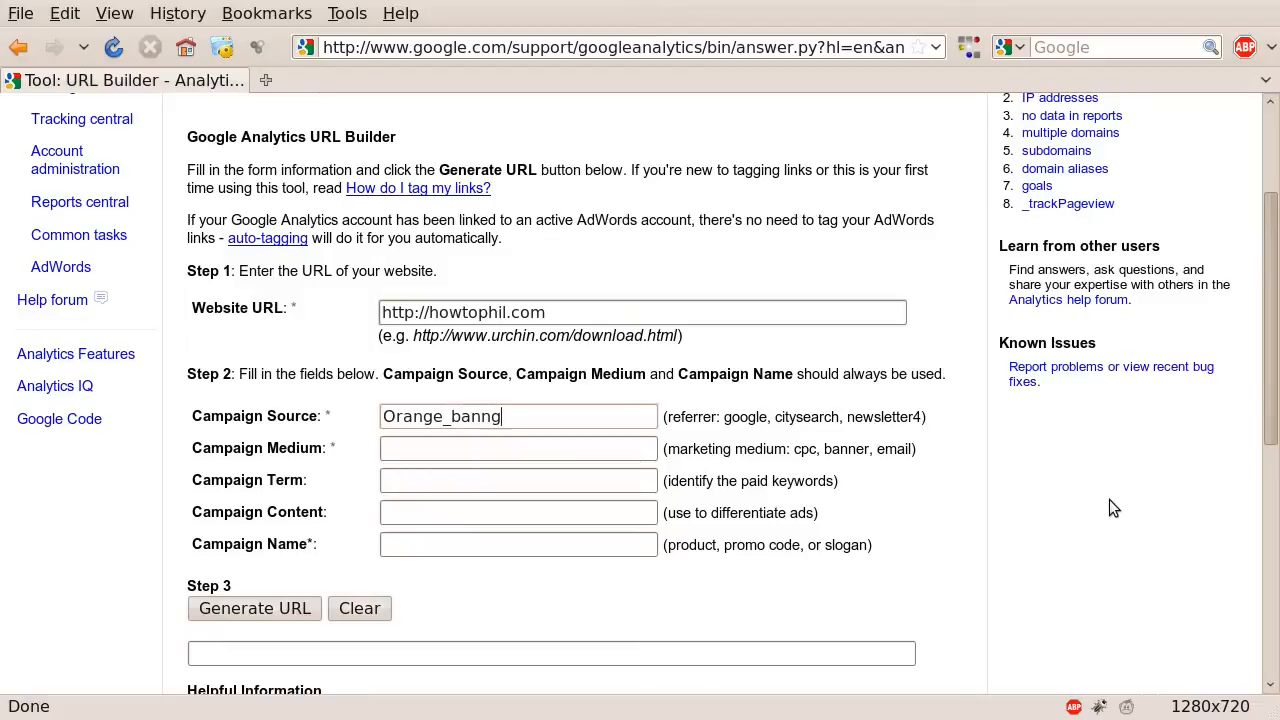
text(er)
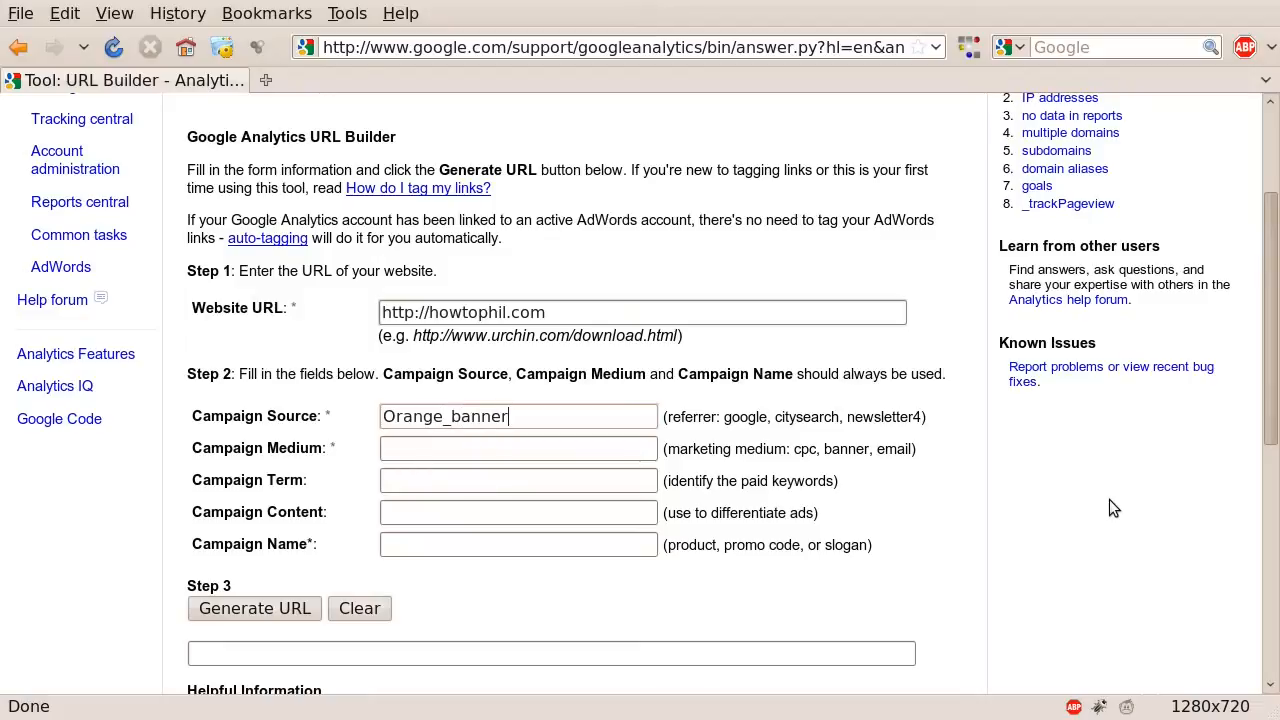
click(518, 448)
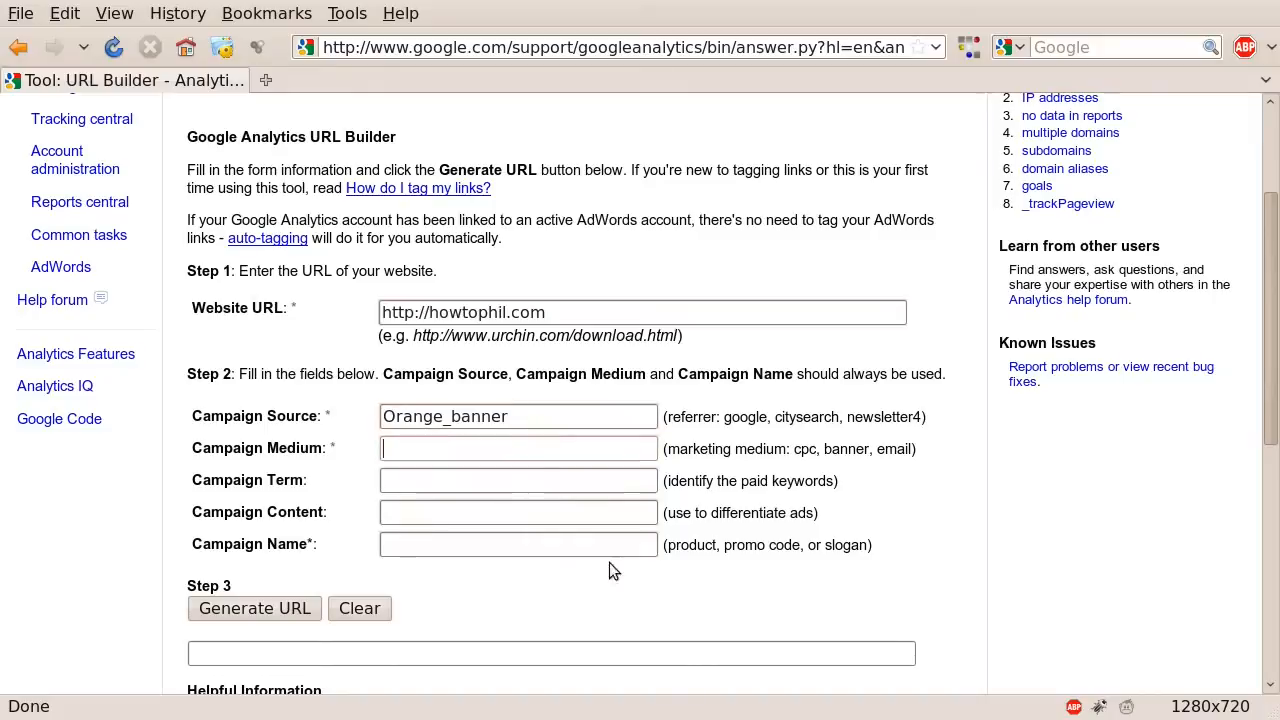
text(banner)
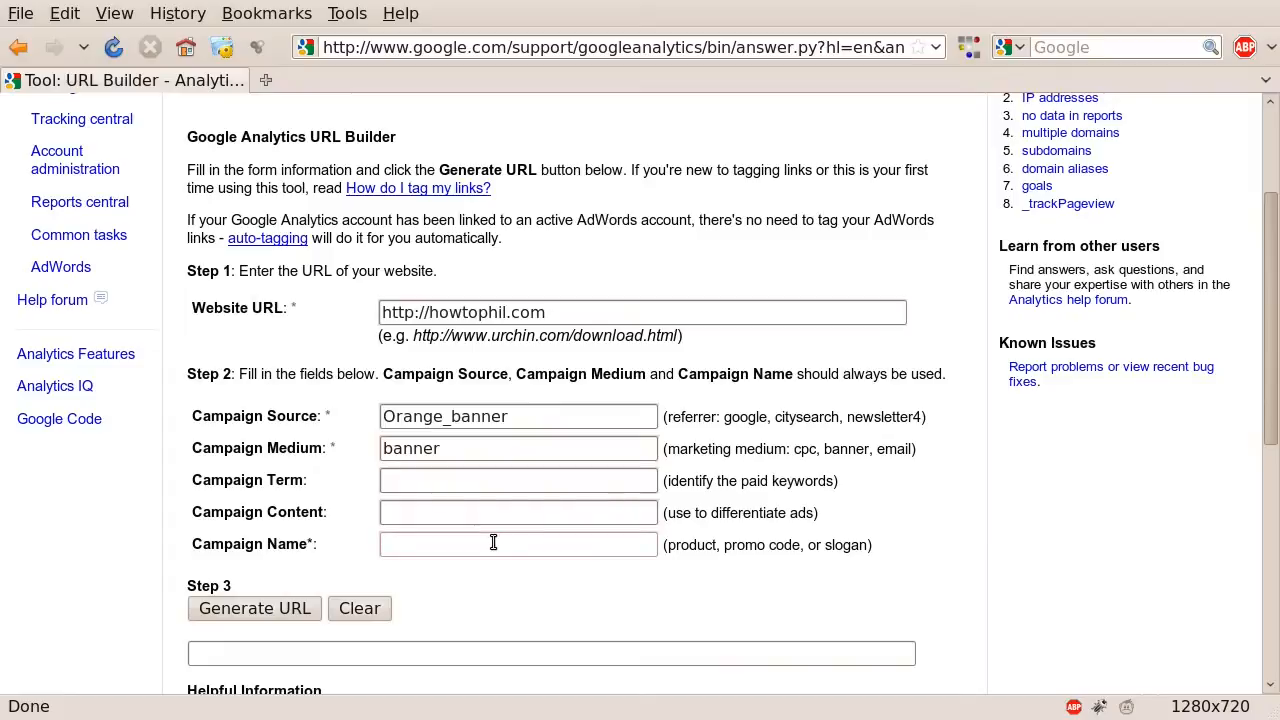
text(HowtoPhilBanners)
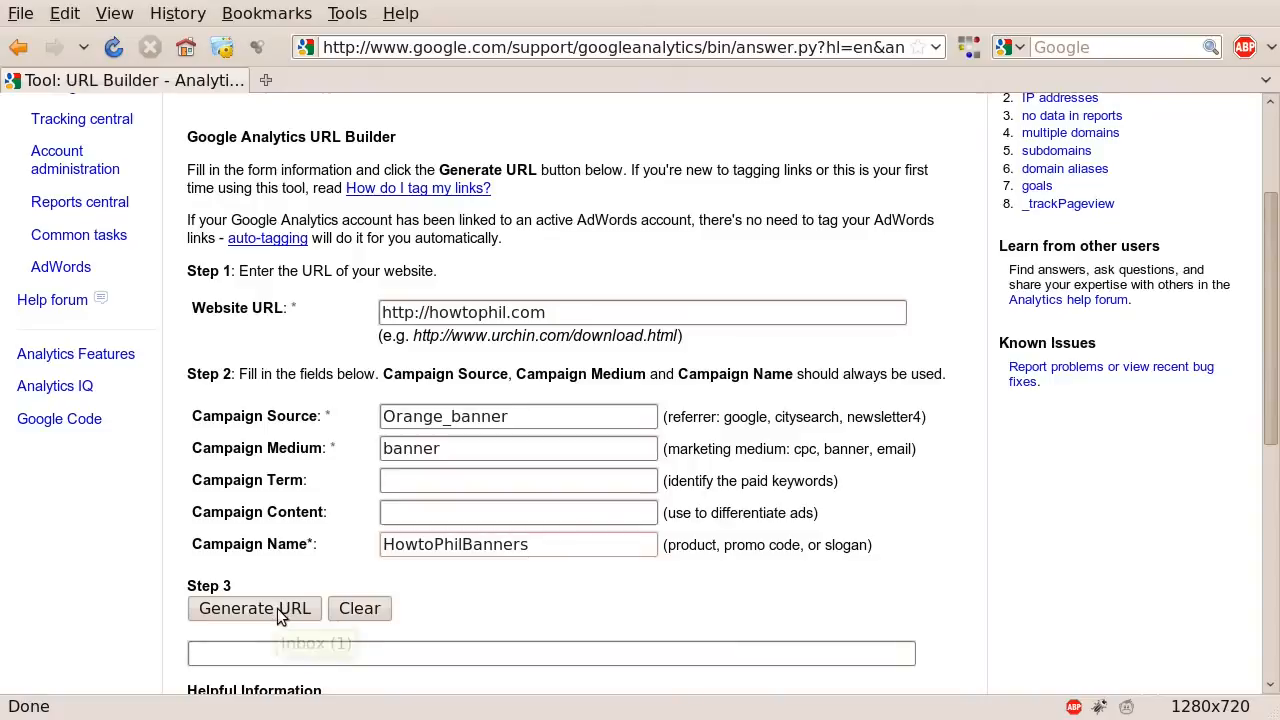
mouse_move(336, 420)
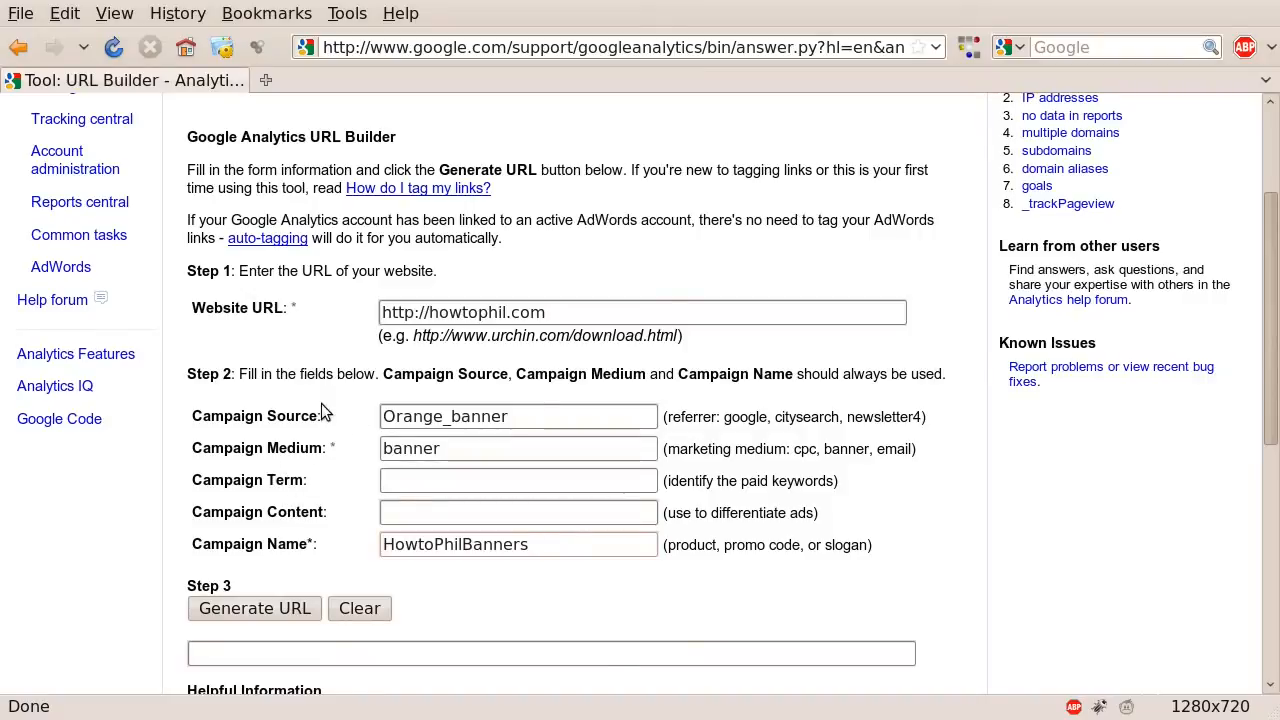
mouse_move(332, 568)
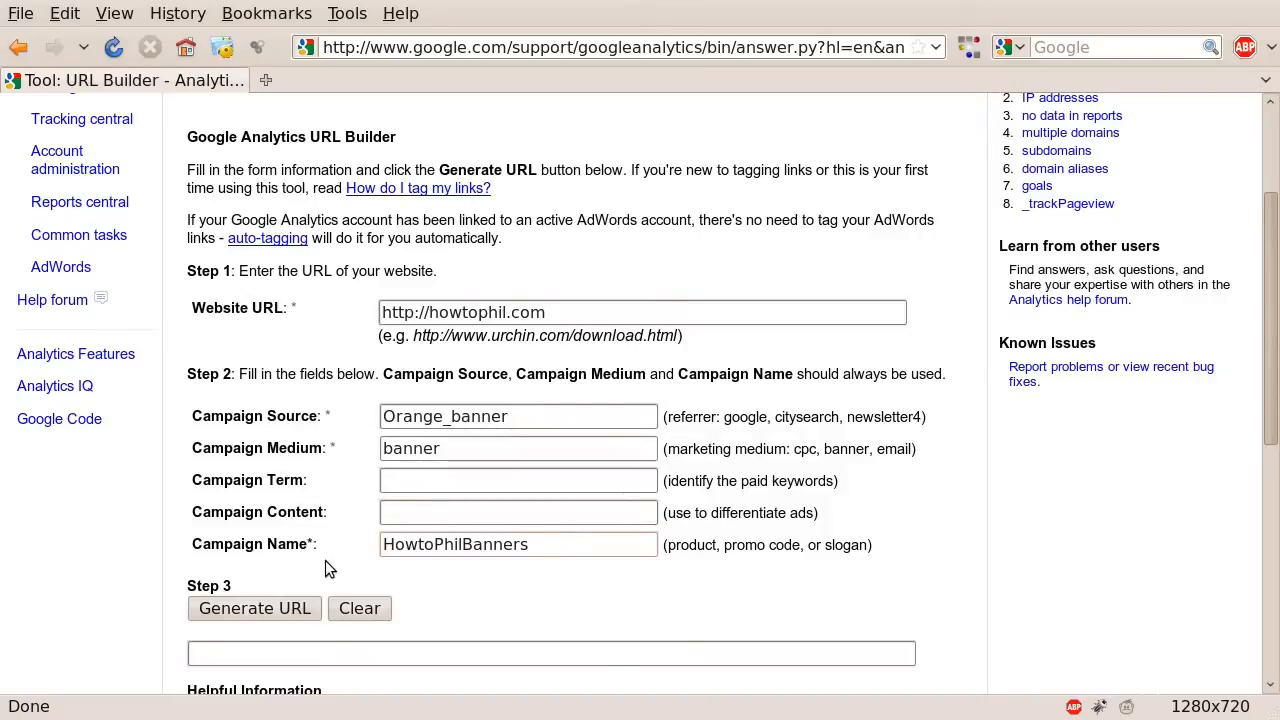
mouse_move(360, 540)
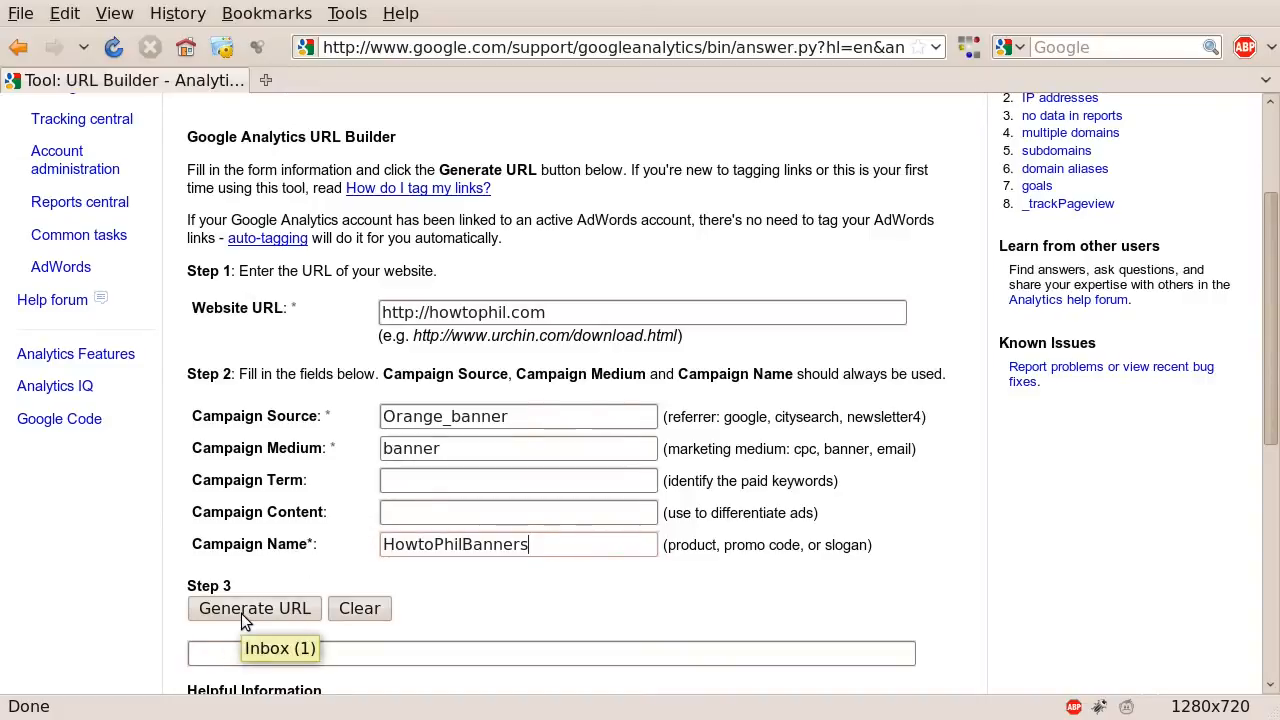
Step: Generate the tagged howtophil.com URL and reveal the utm_source/utm_medium notes beneath it
click(254, 608)
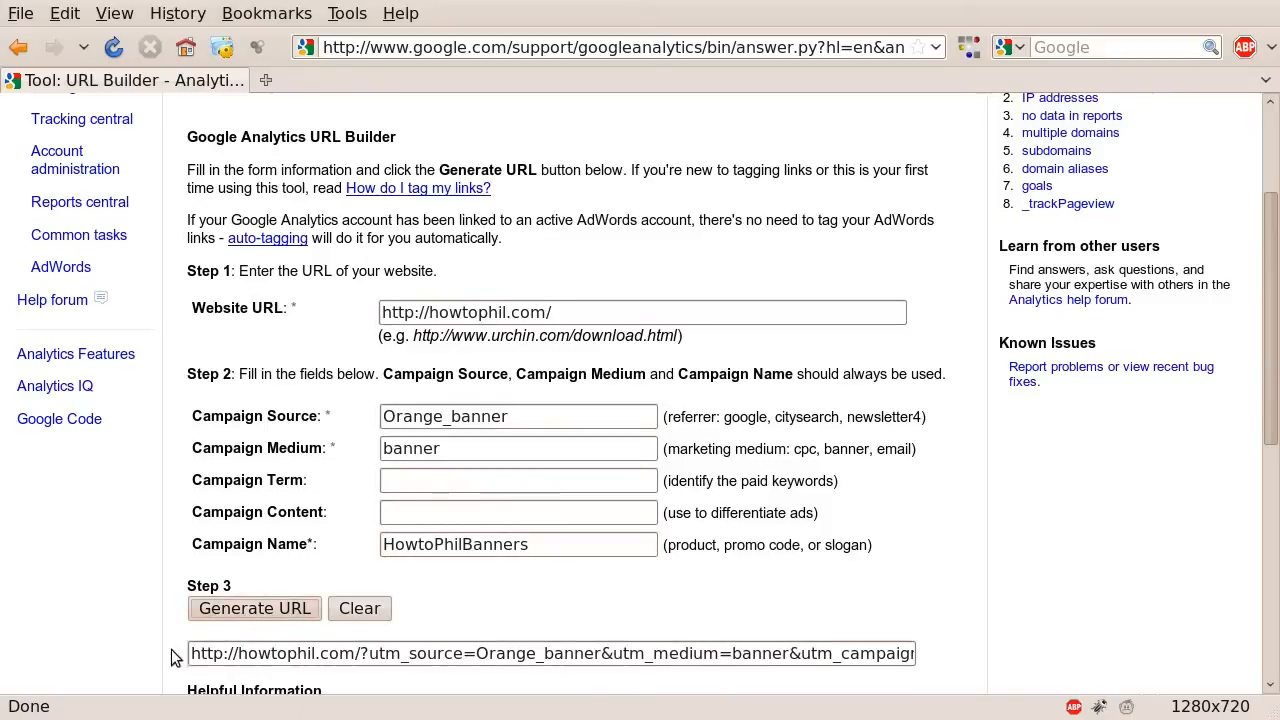
mouse_move(1032, 656)
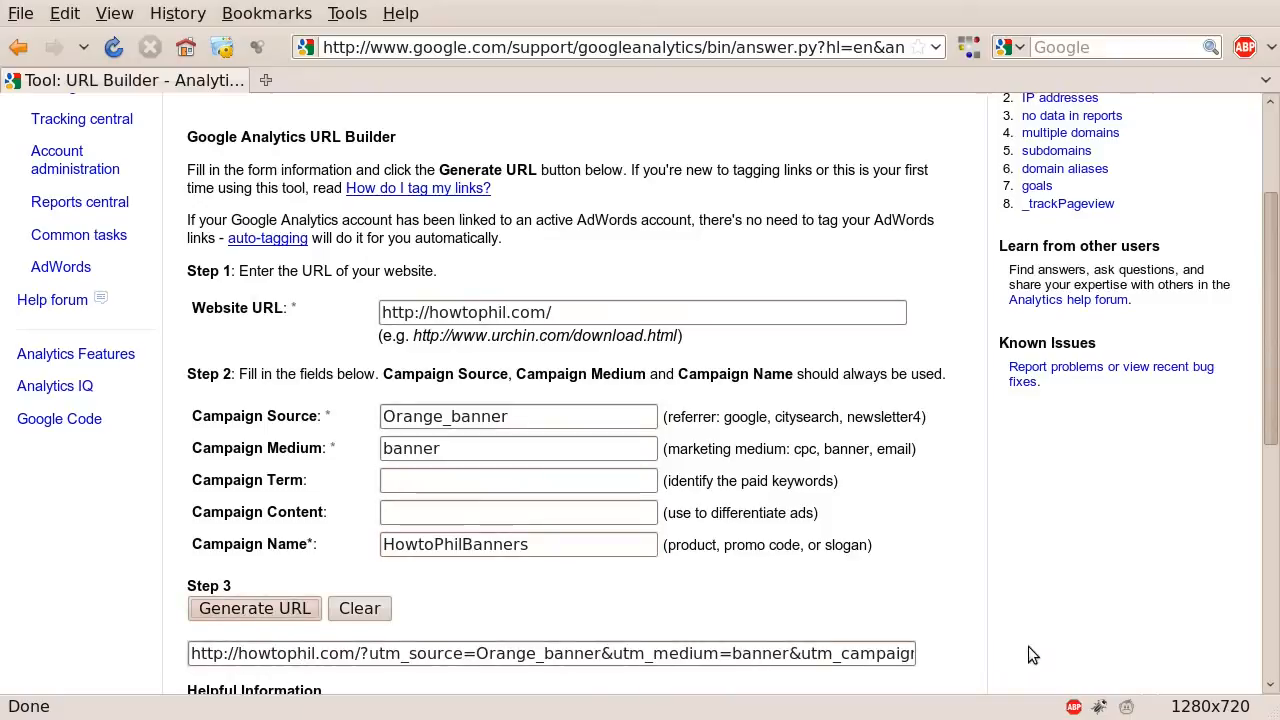
scroll(down, 3)
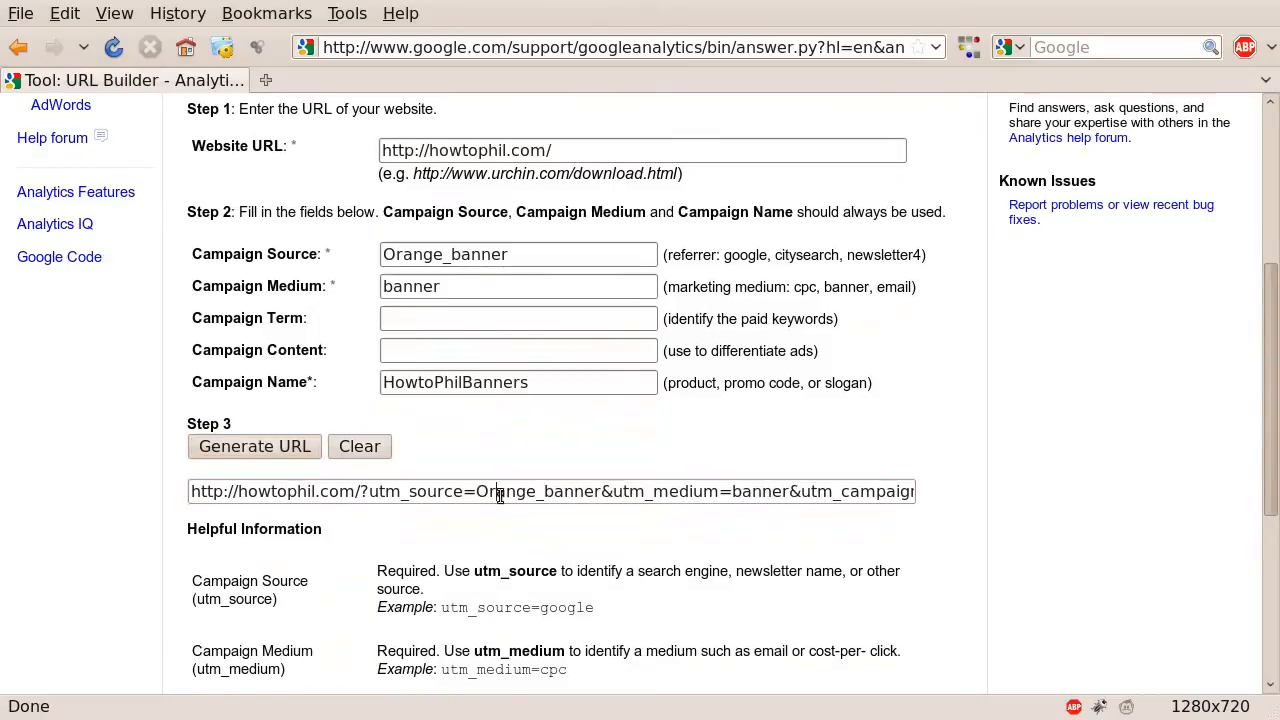
Step: Highlight the full generated tagged howtophil.com link so it is ready to copy
triple_click(550, 492)
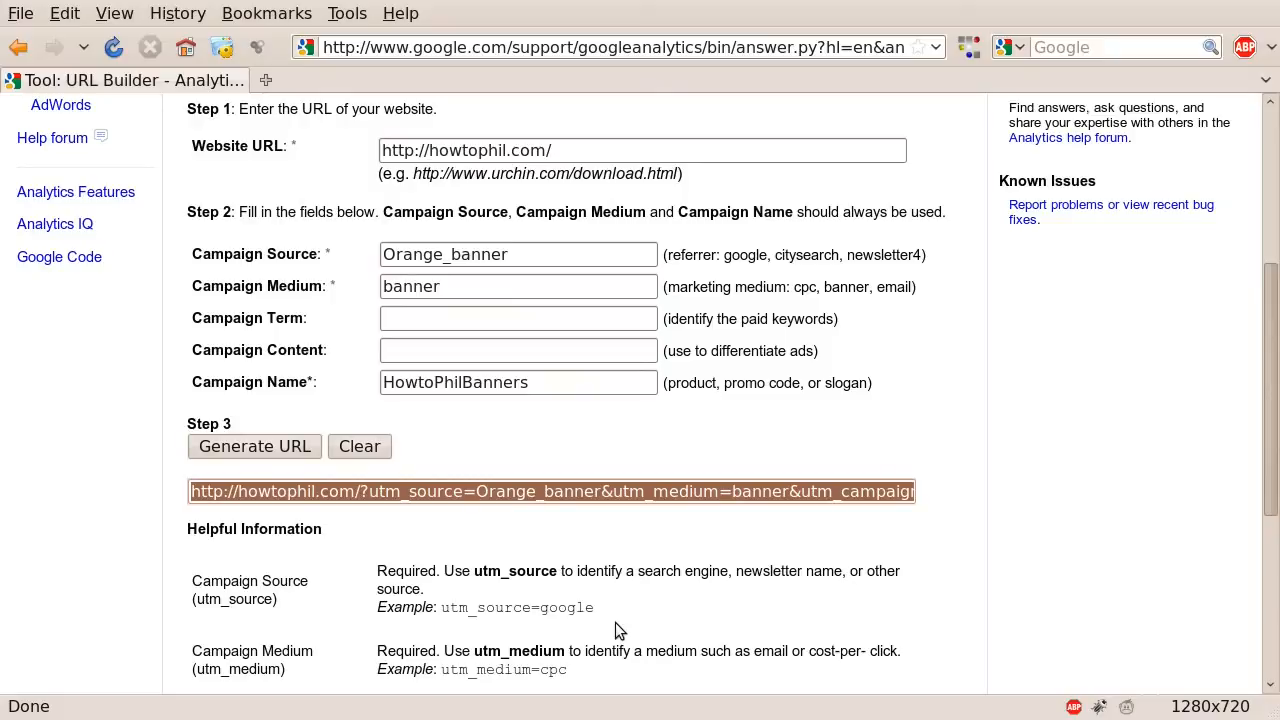
mouse_move(844, 688)
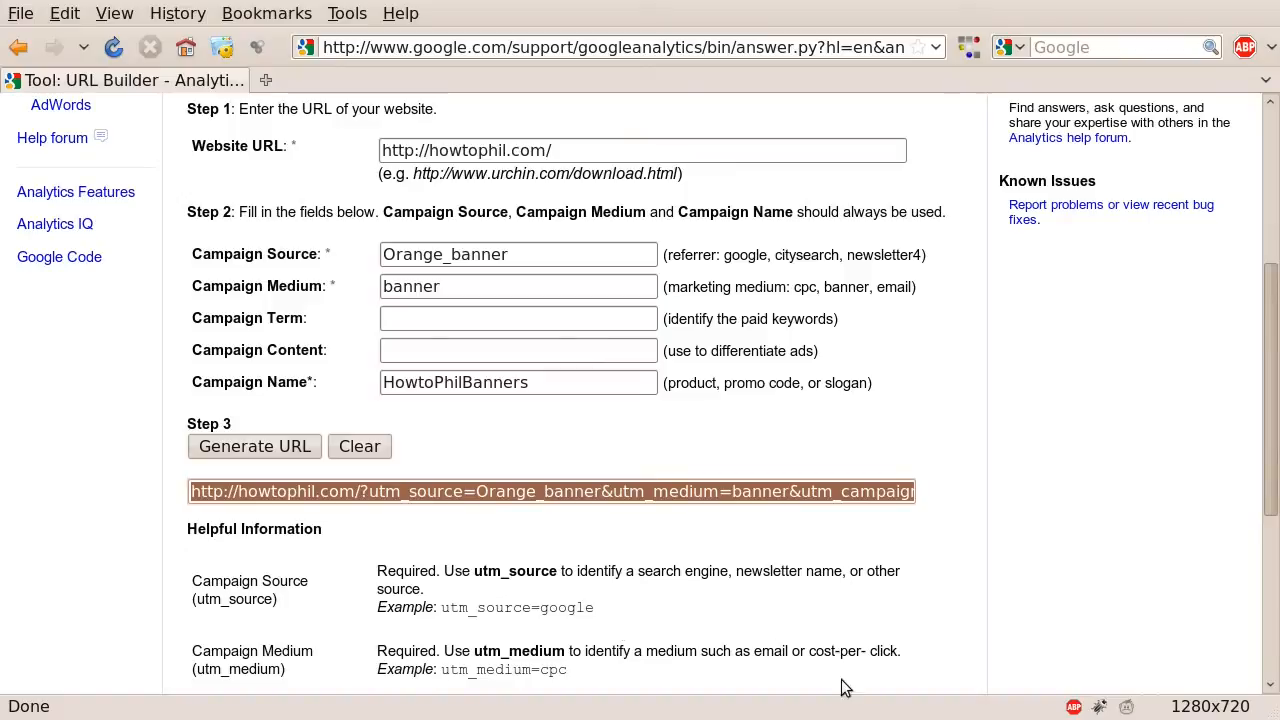
scroll(down, 3)
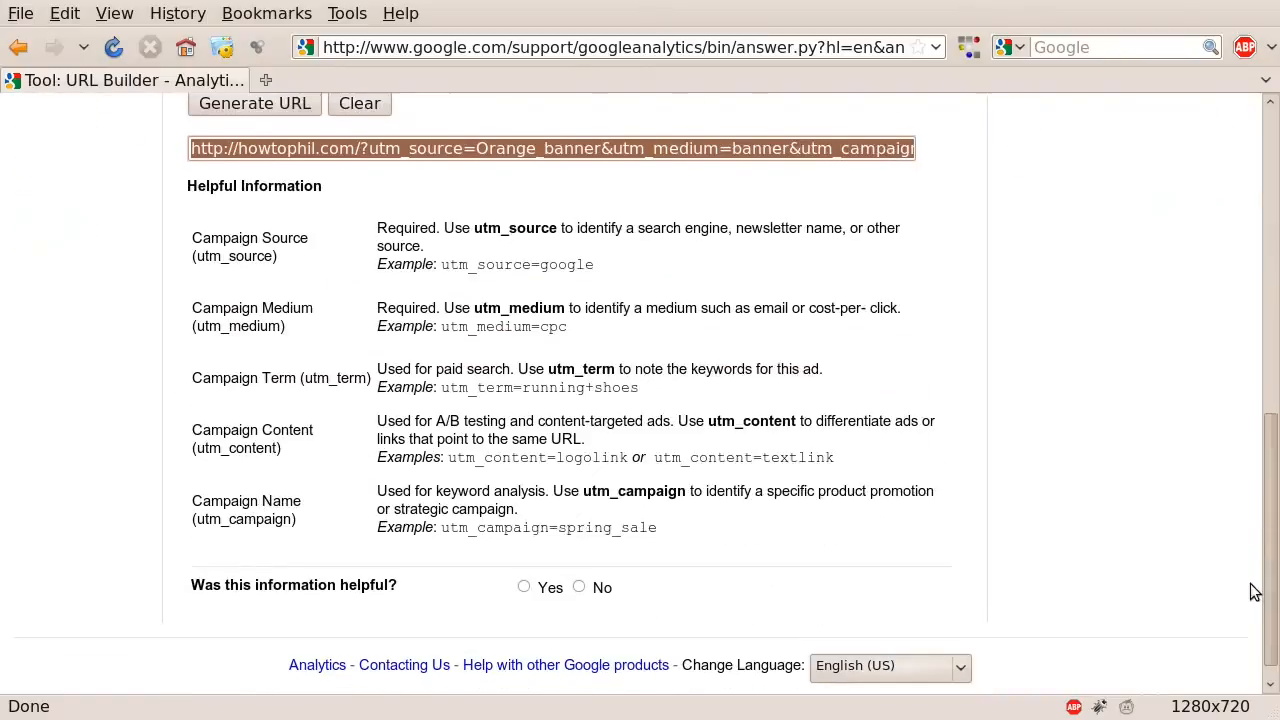
scroll(up, 3)
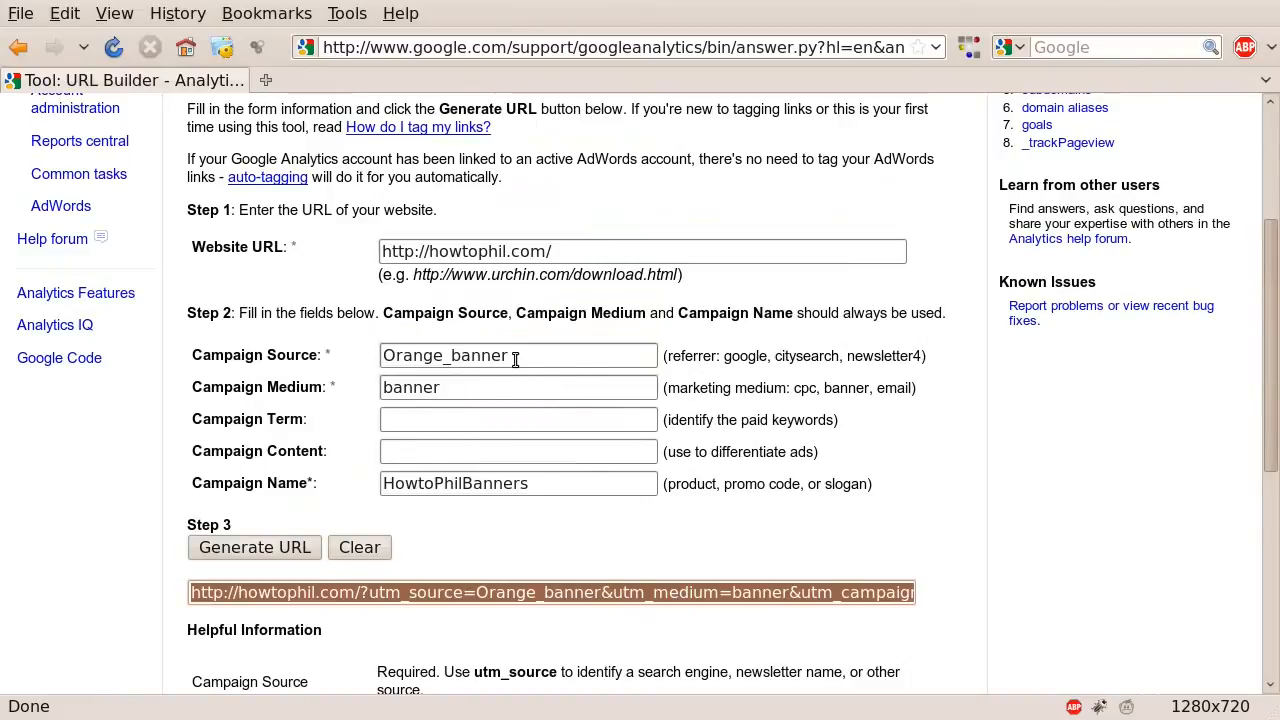
mouse_move(520, 388)
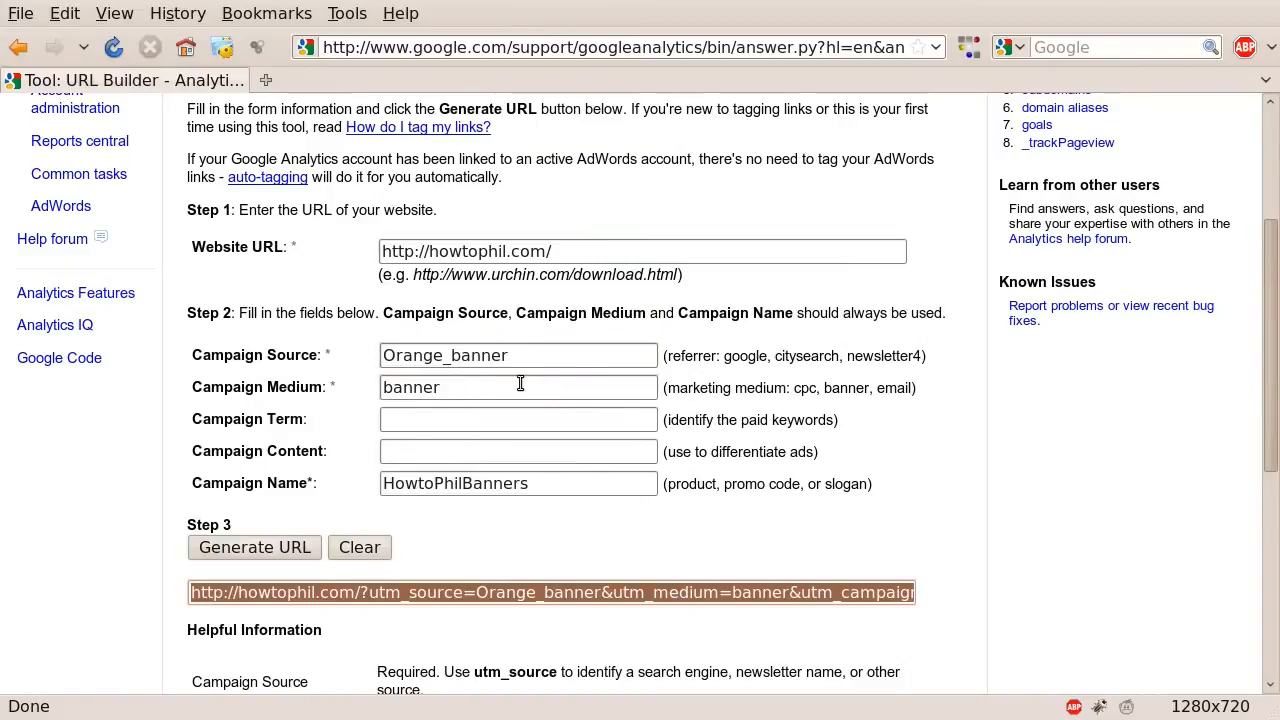
mouse_move(560, 504)
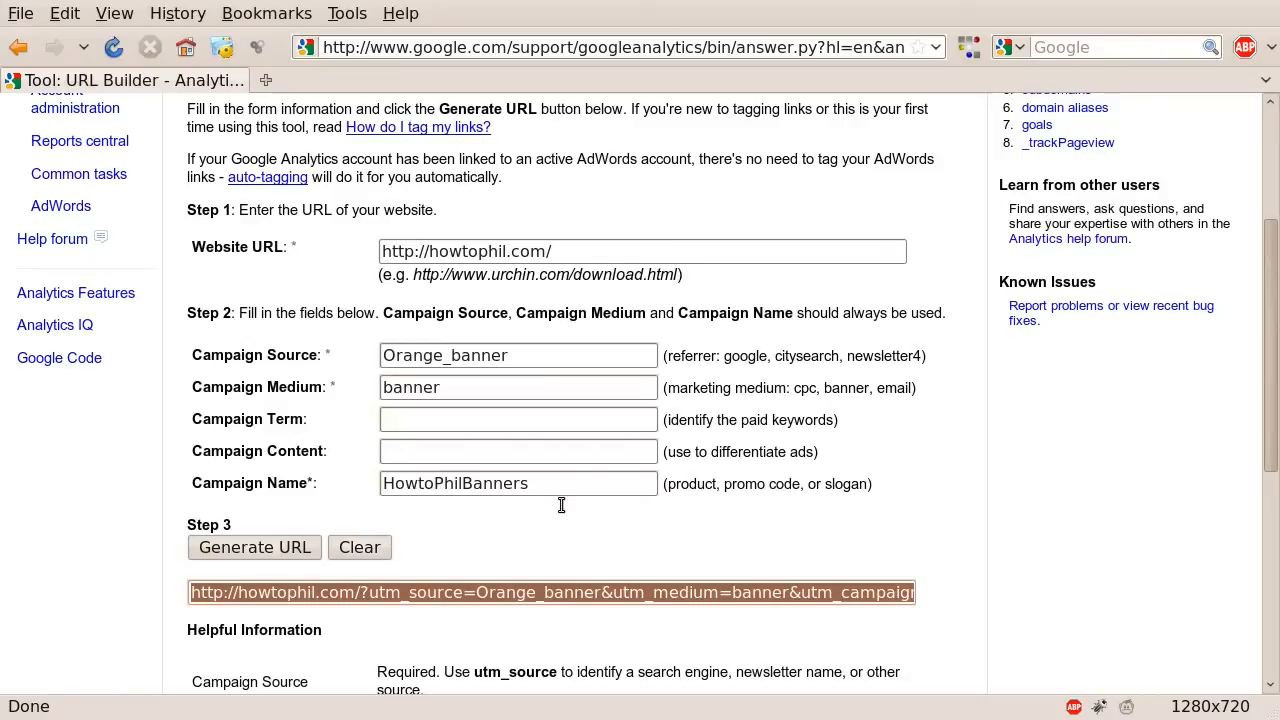
mouse_move(576, 366)
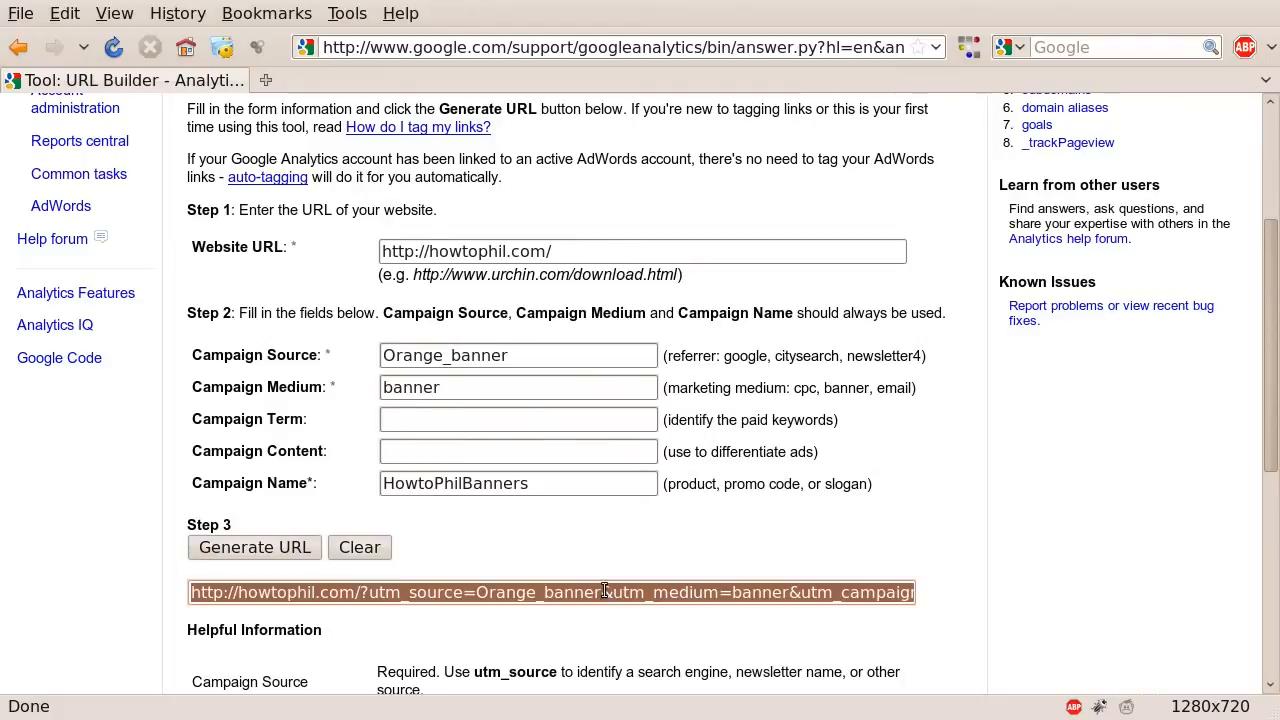
mouse_move(612, 540)
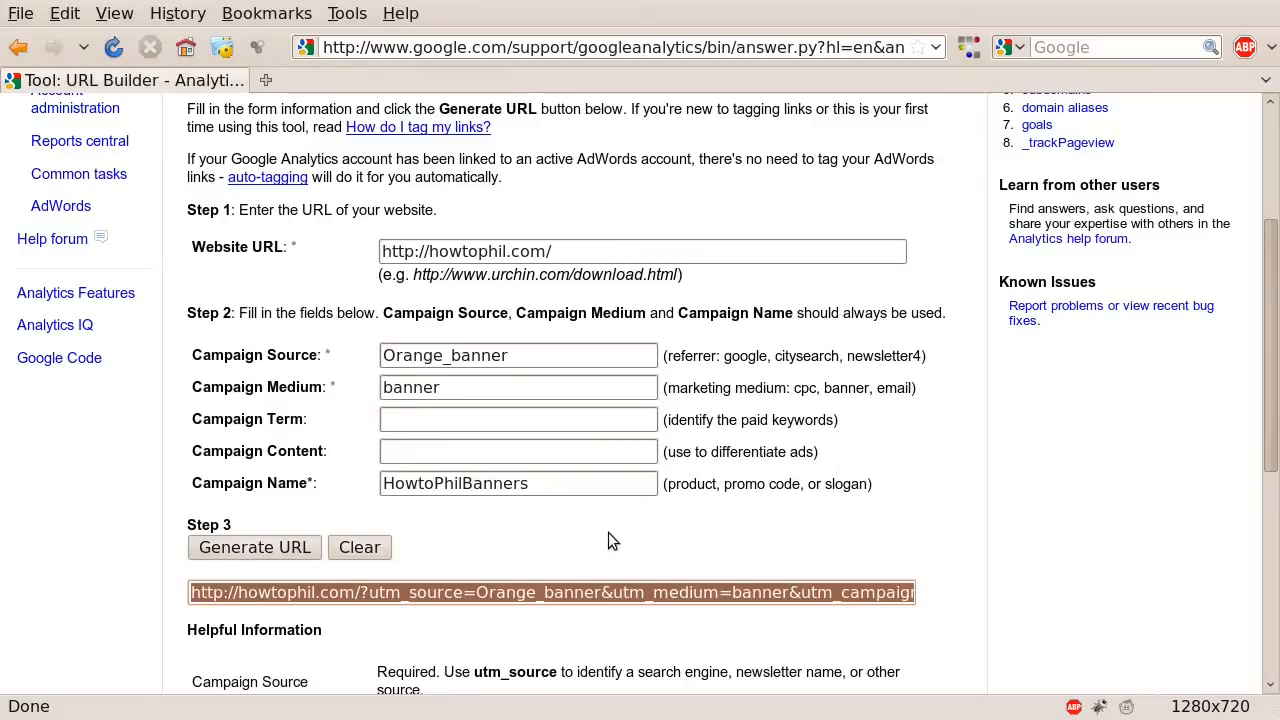
mouse_move(612, 558)
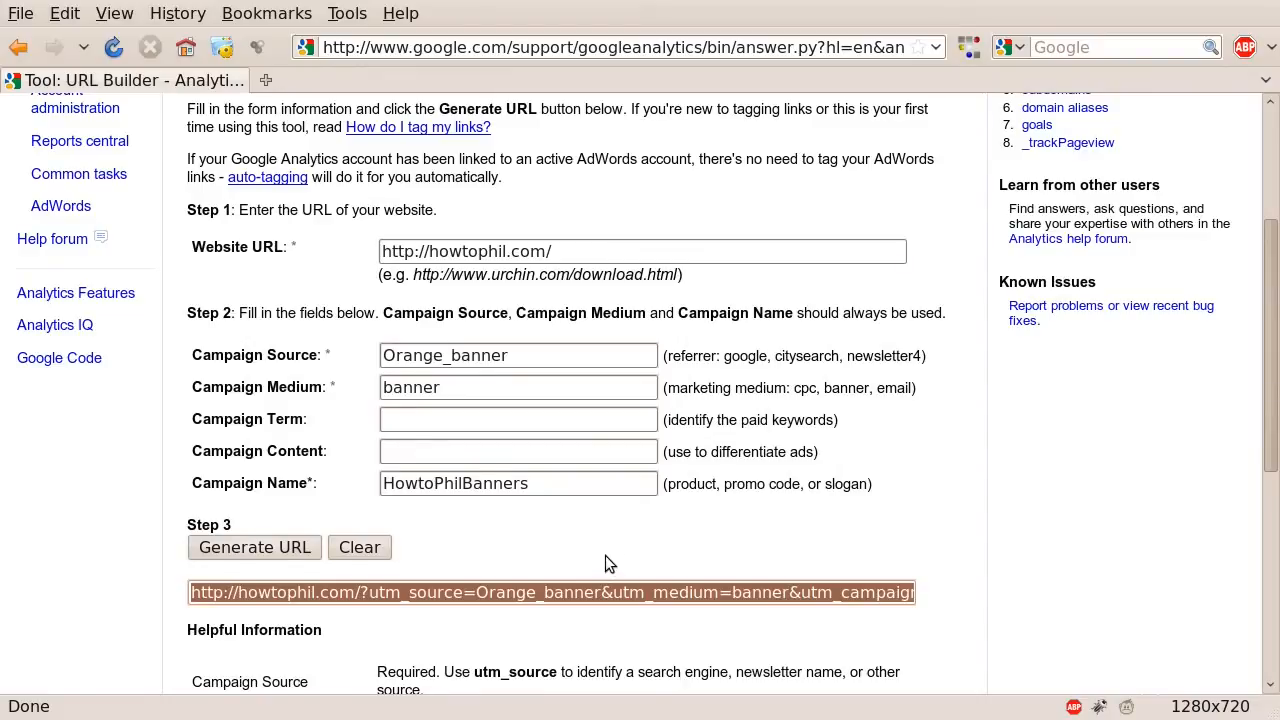
mouse_move(608, 556)
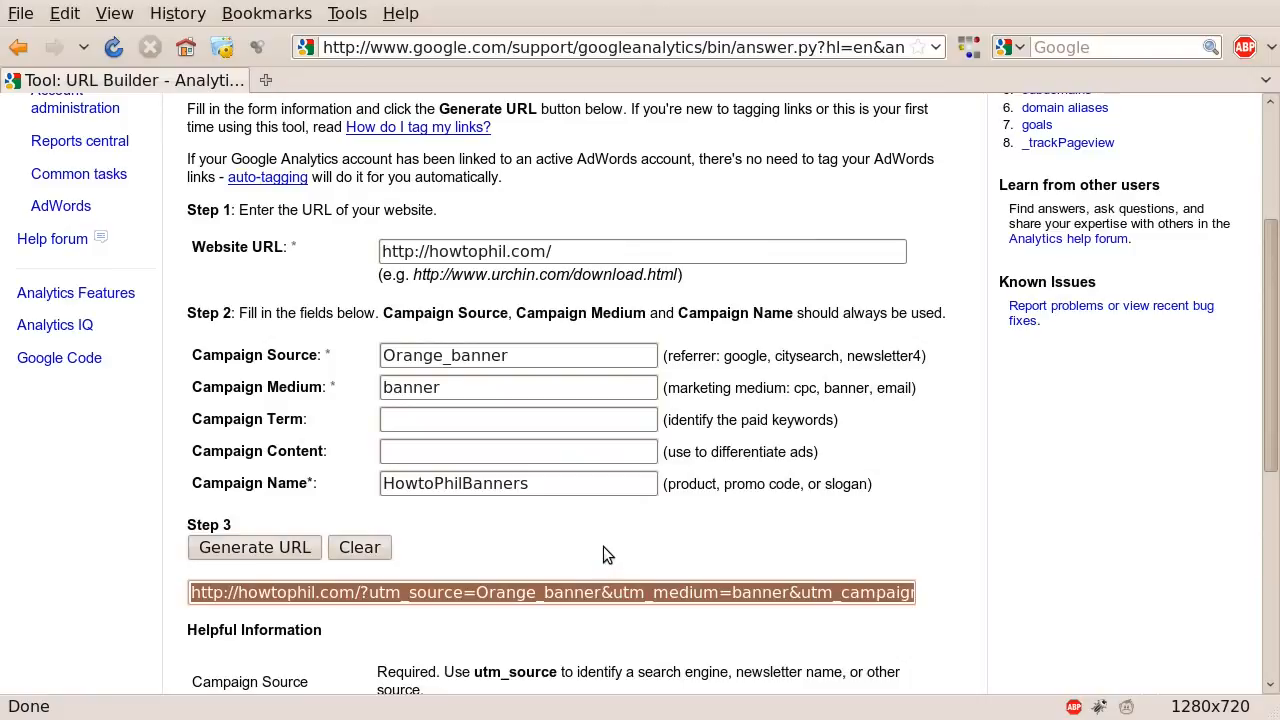
mouse_move(1050, 580)
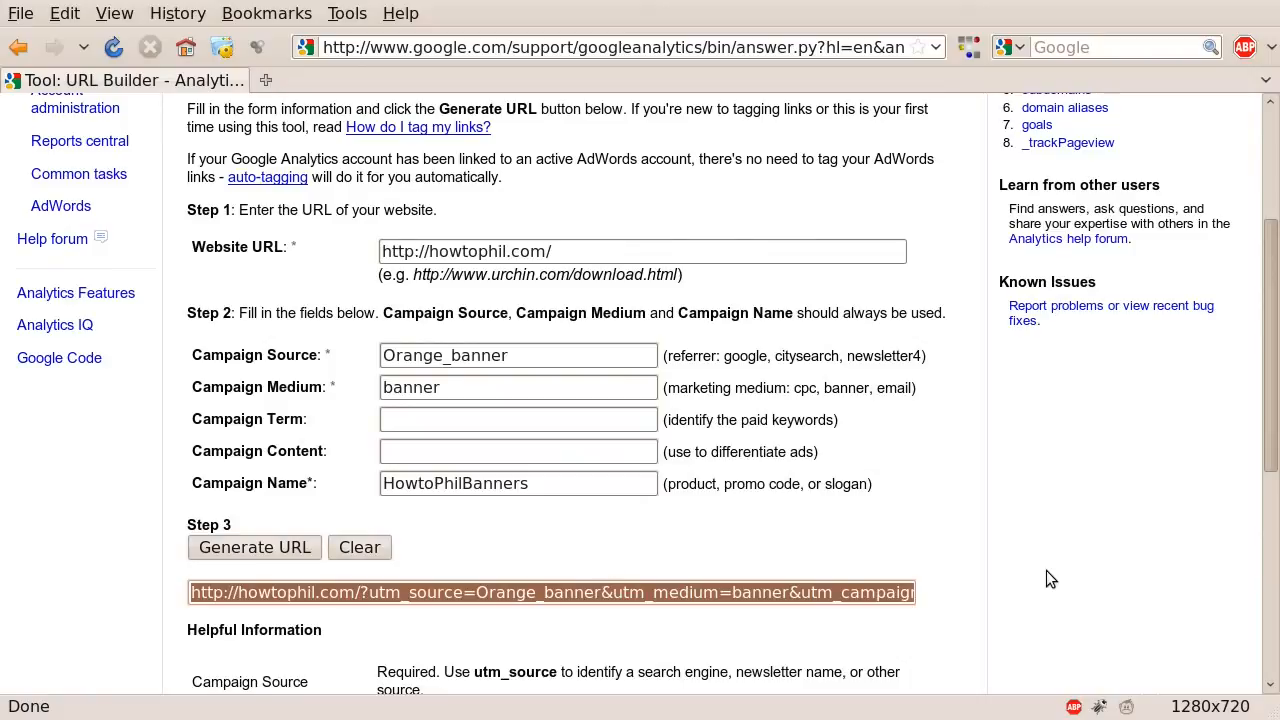